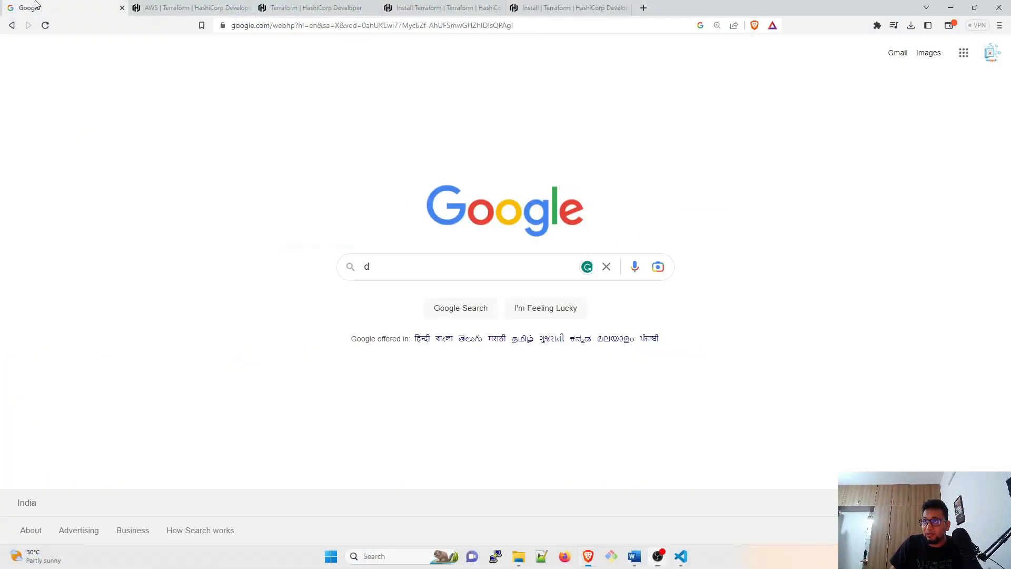
Search Google for 'downloads terraform' via the suggestion list
left_click(451, 266)
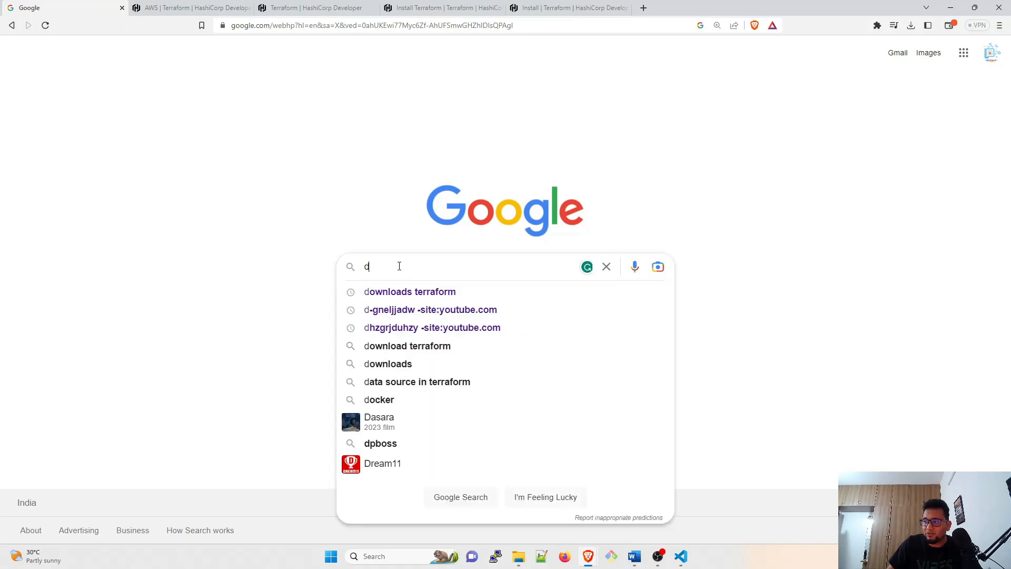
left_click(409, 291)
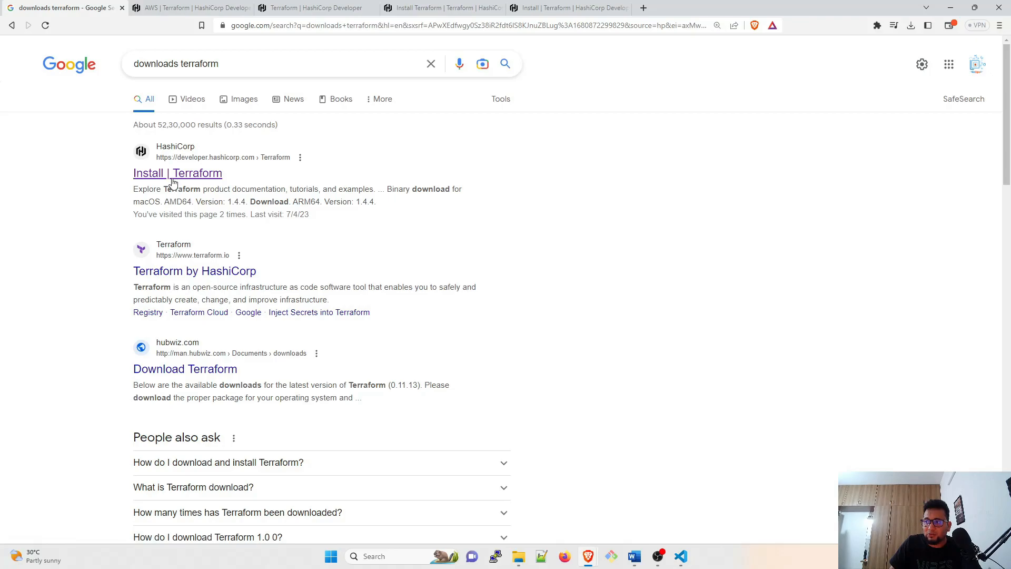
Go to HashiCorp's Install Terraform page and select the Windows 1.4.4 binaries, highlighting AMD64
left_click(177, 173)
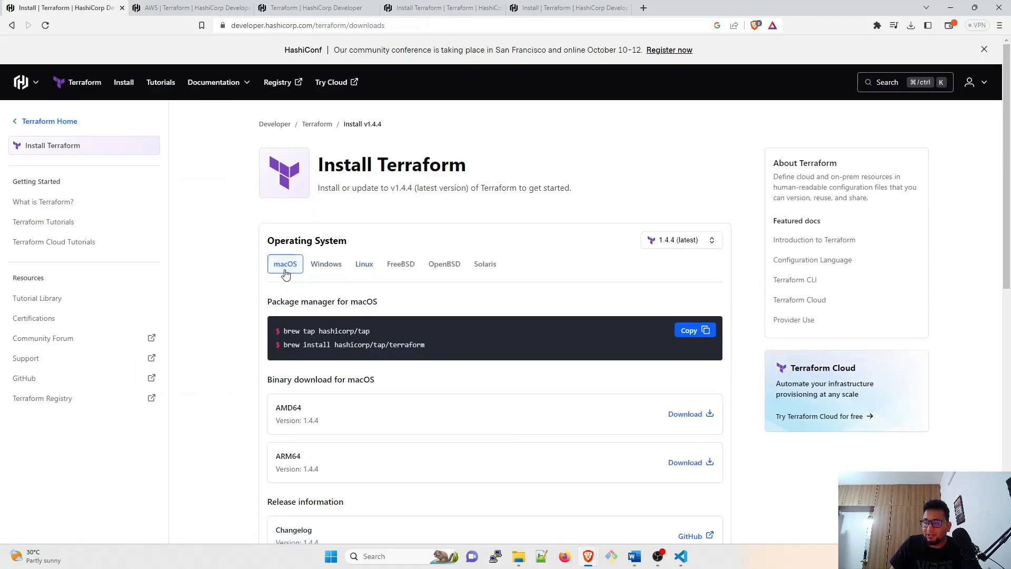
mouse_move(325, 263)
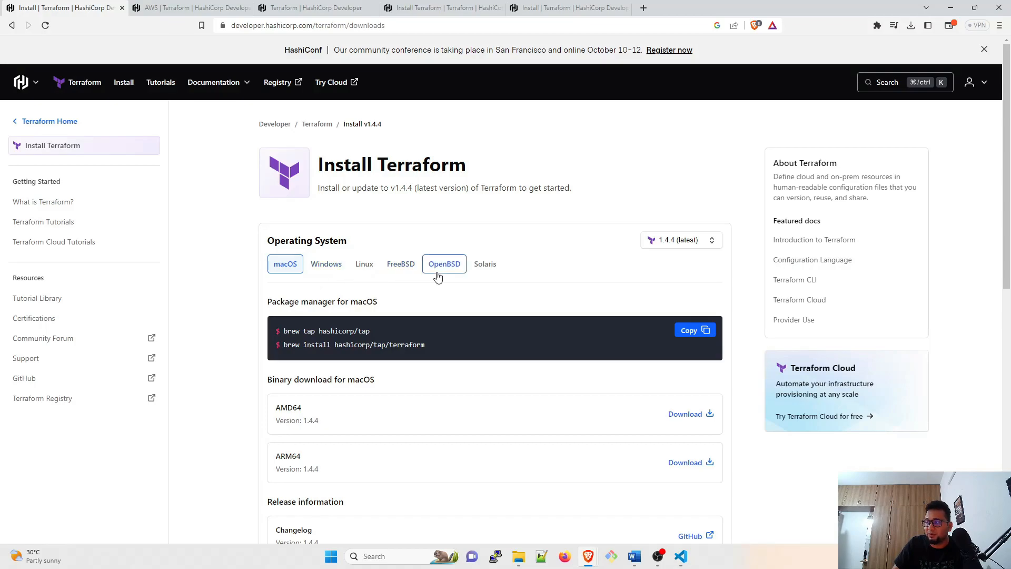
mouse_move(514, 277)
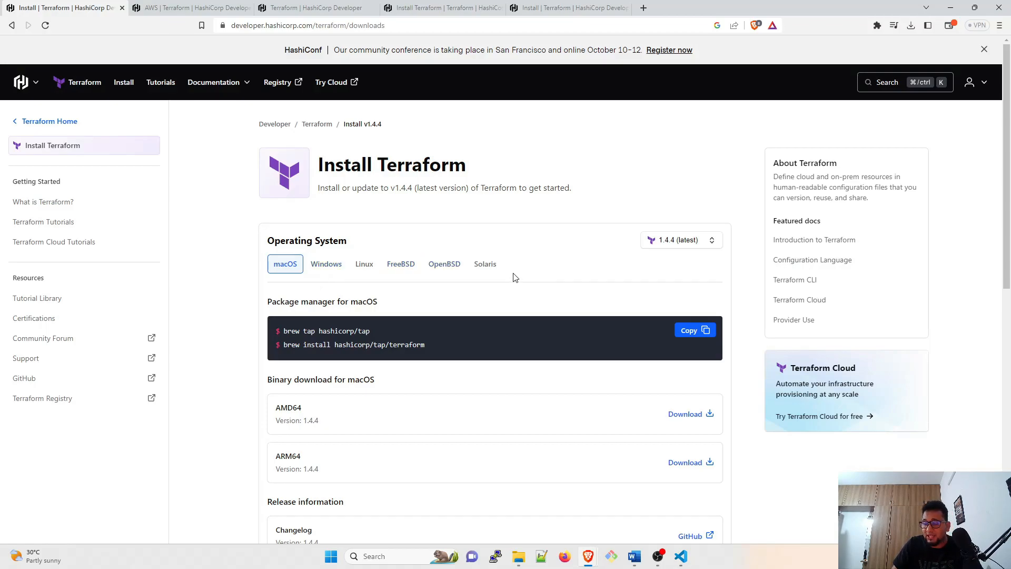
mouse_move(252, 310)
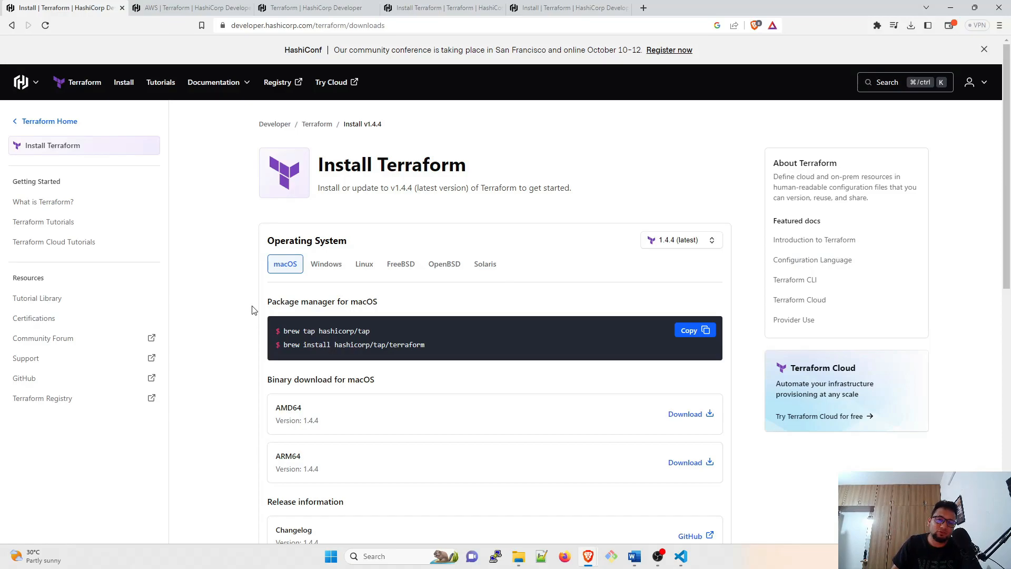
mouse_move(236, 303)
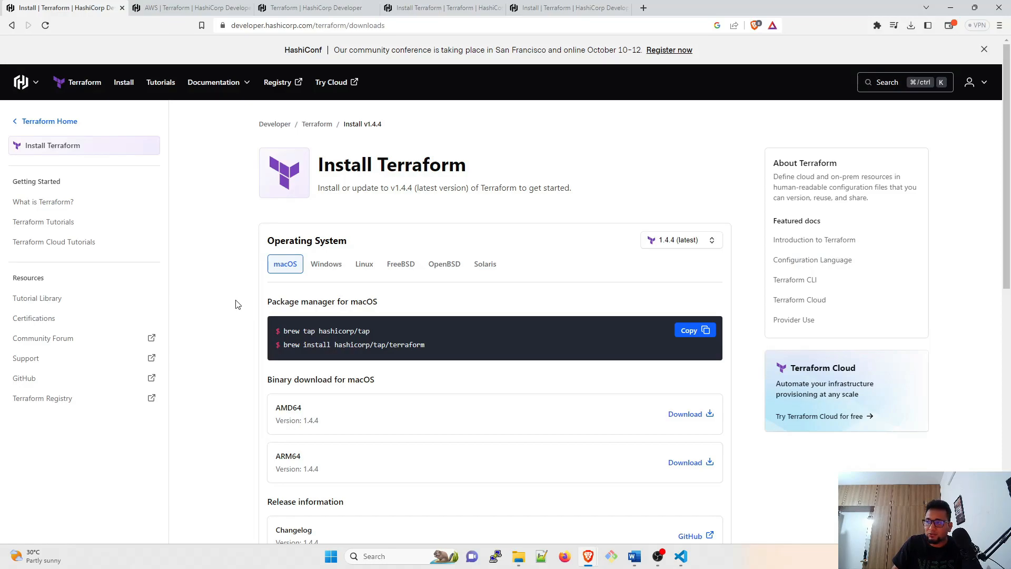
left_click(326, 263)
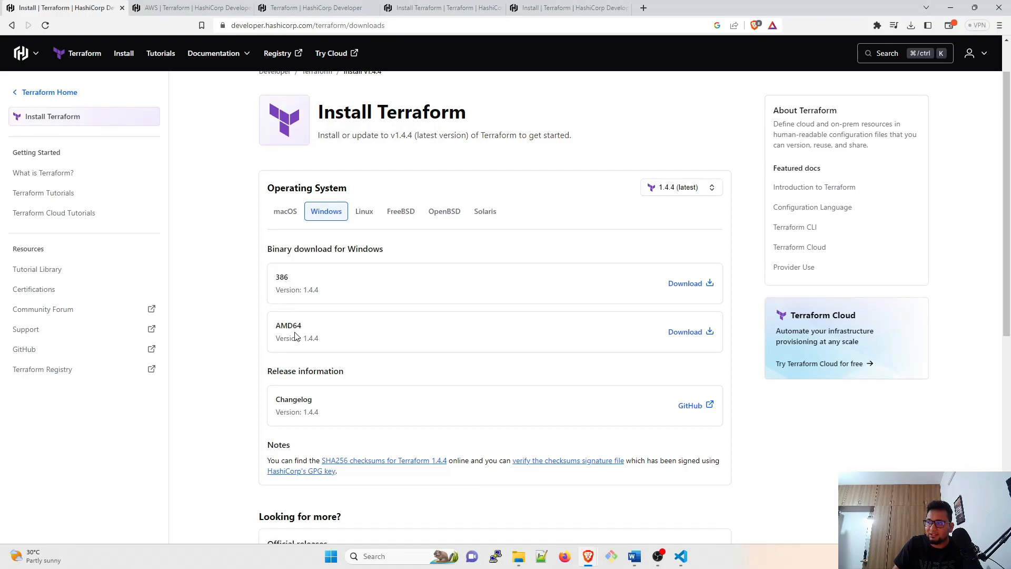
double_click(289, 326)
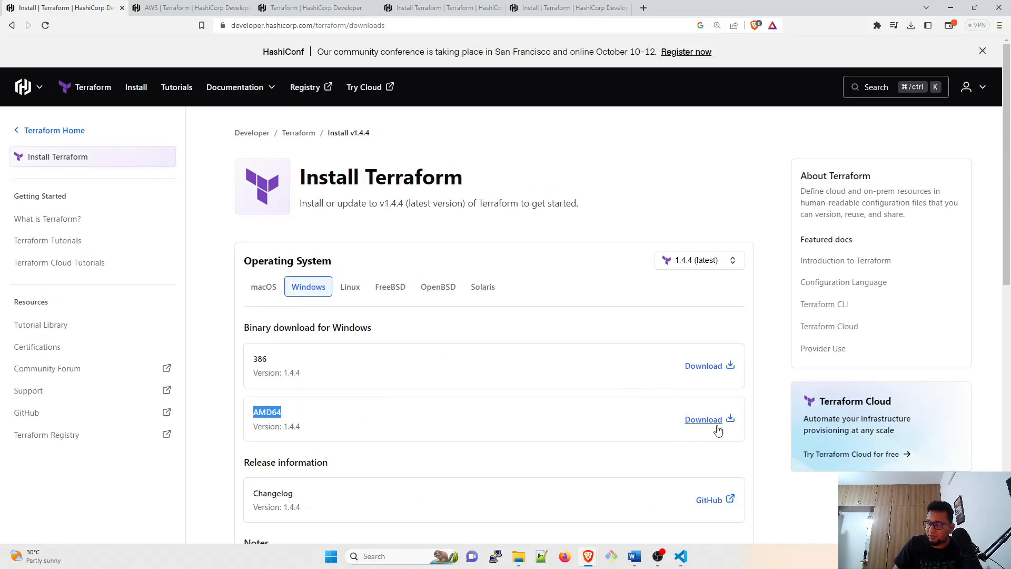
Download and save terraform_1.4.4_windows_amd64.zip, confirming the 19.8 MB download finished
left_click(703, 419)
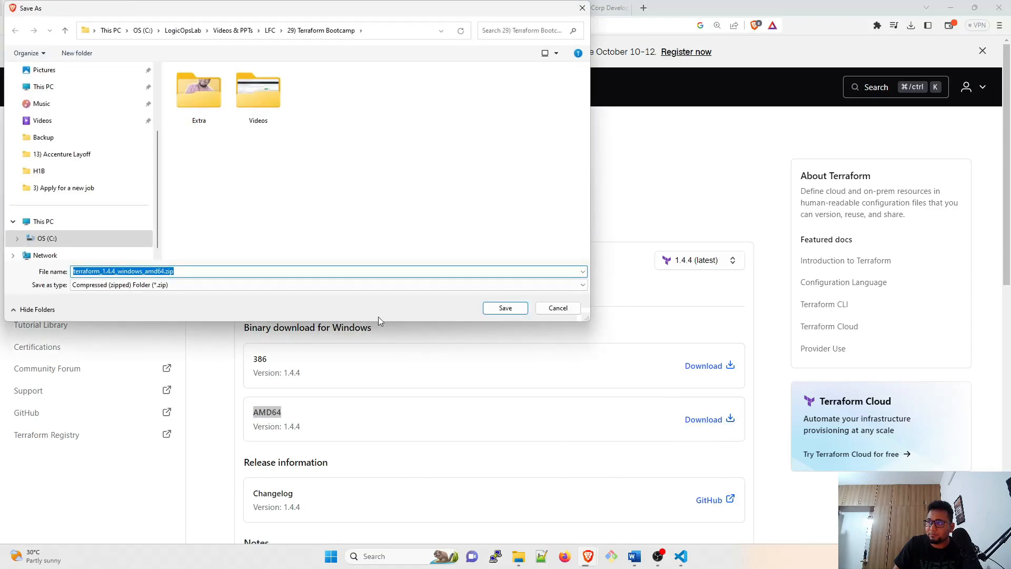
mouse_move(274, 172)
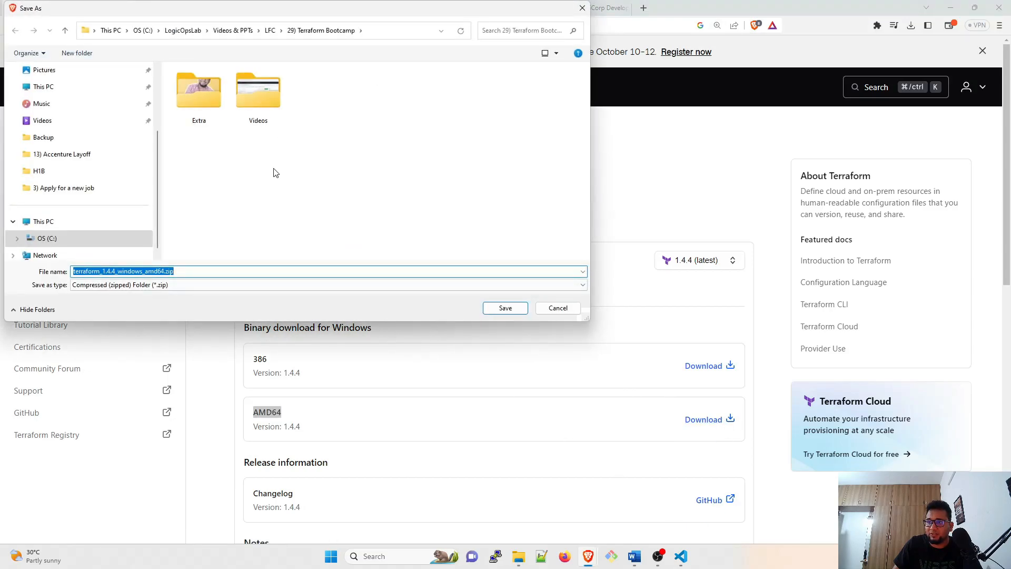
mouse_move(269, 227)
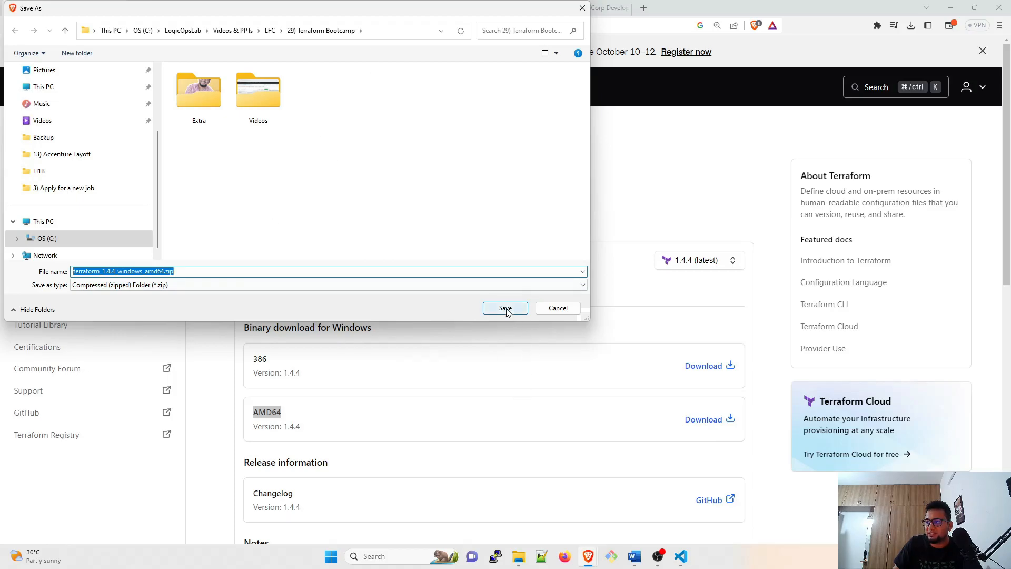
left_click(505, 307)
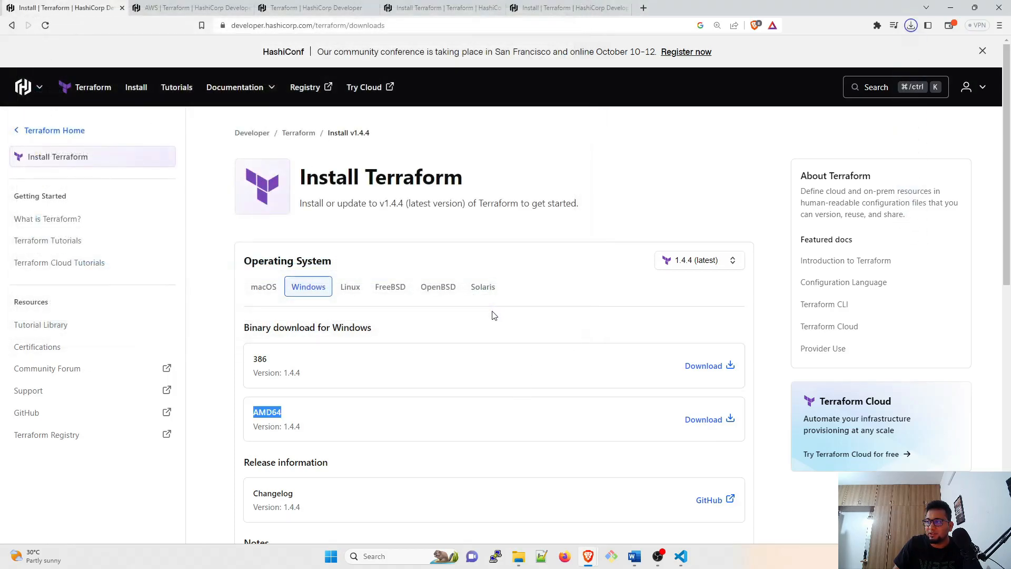
left_click(910, 25)
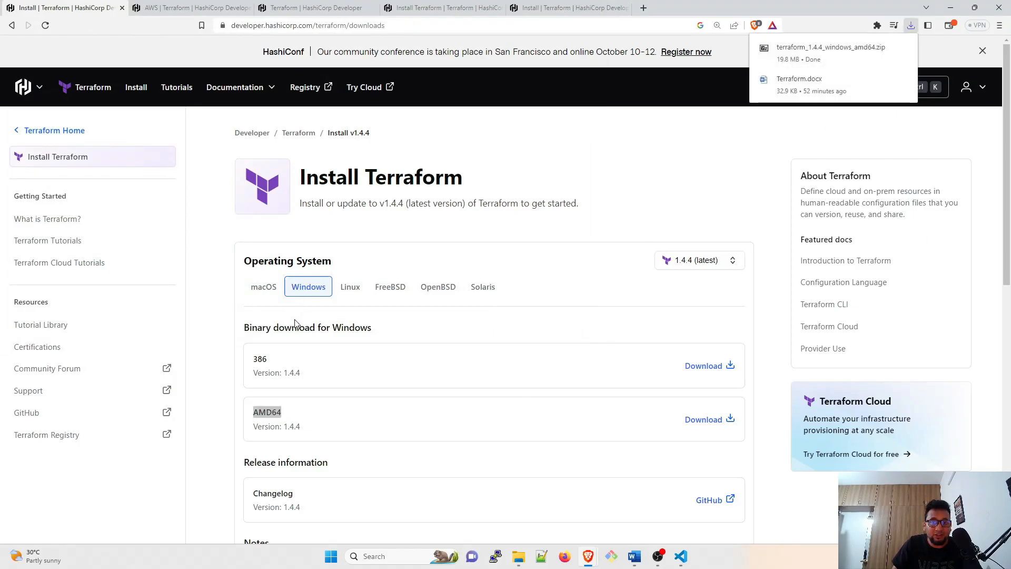
mouse_move(295, 323)
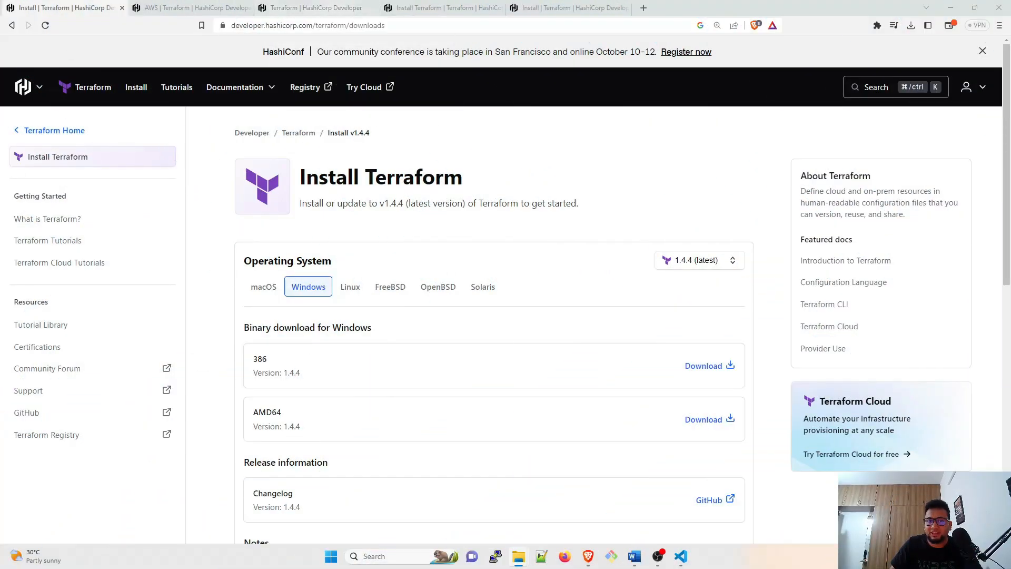
Show the download folder in large icons and bring up actions for the Terraform zip
left_click(518, 556)
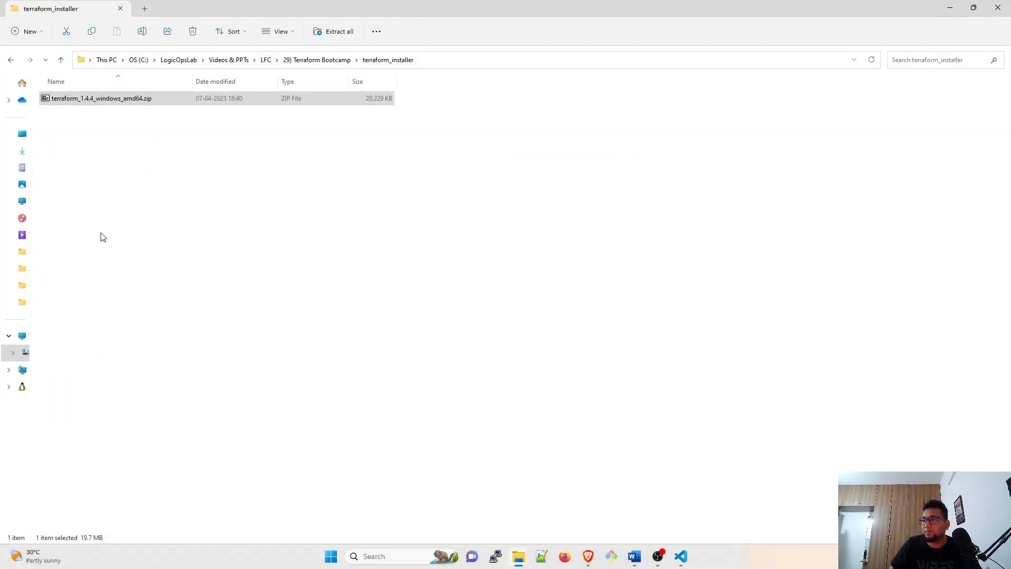
right_click(100, 97)
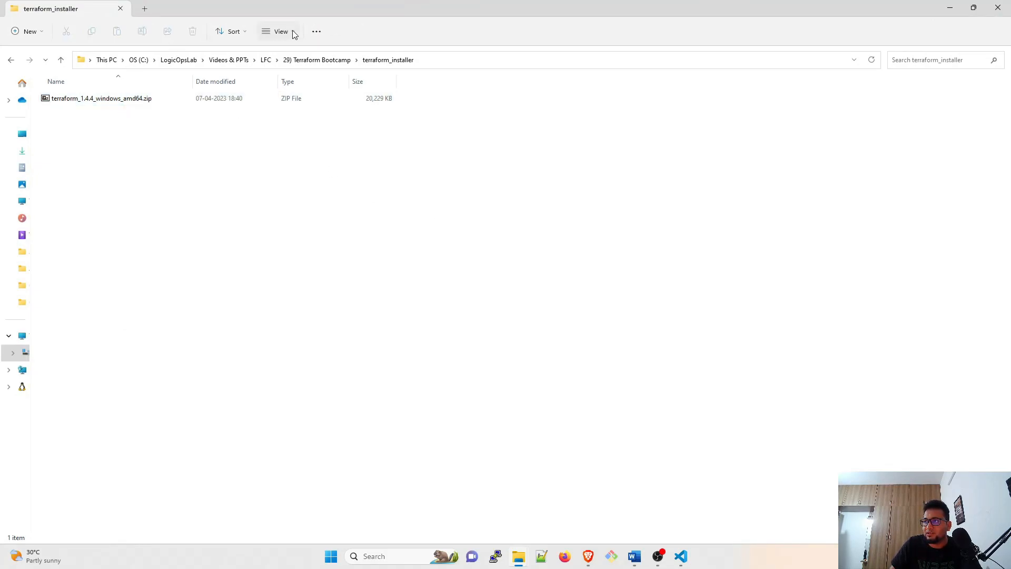
left_click(280, 31)
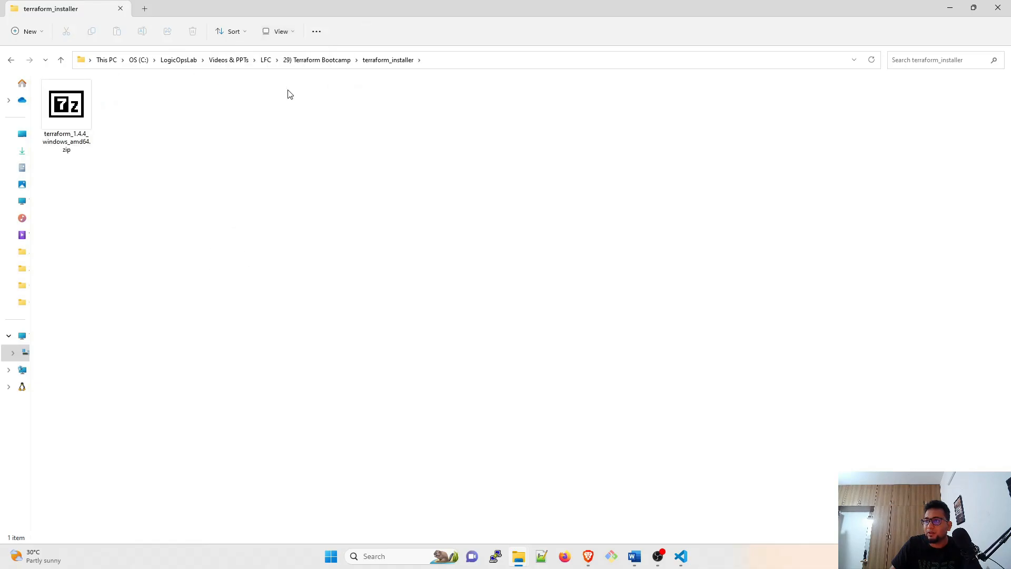
right_click(66, 104)
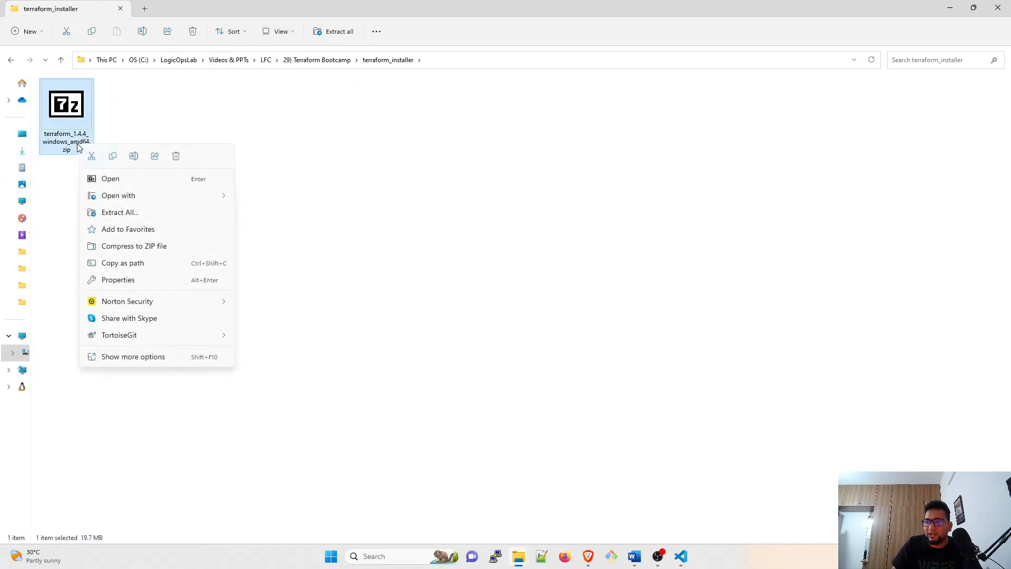
mouse_move(119, 212)
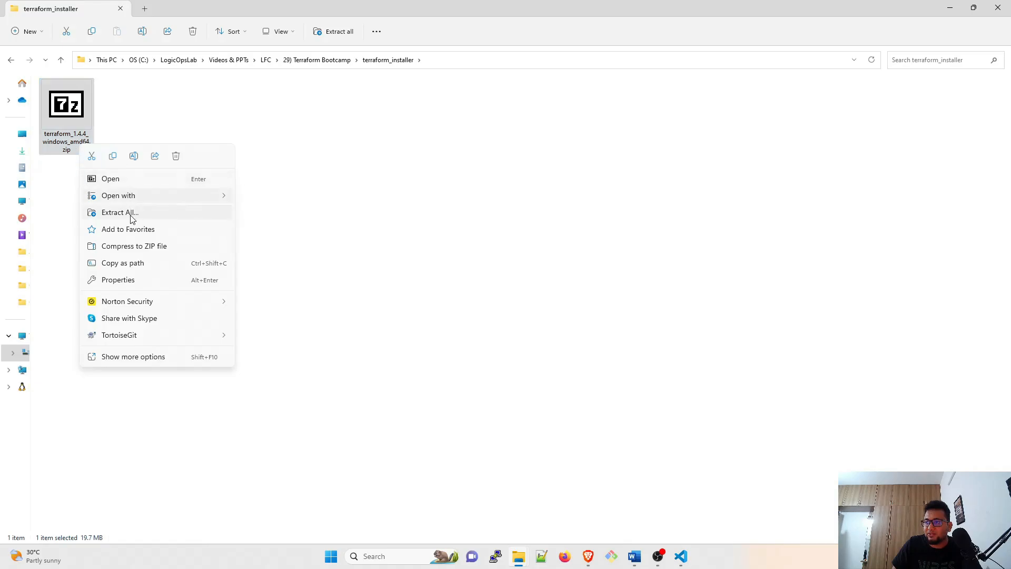
Extract the zip into a terraform_1.4.4_windows_amd64 folder and reveal terraform.exe inside
left_click(452, 258)
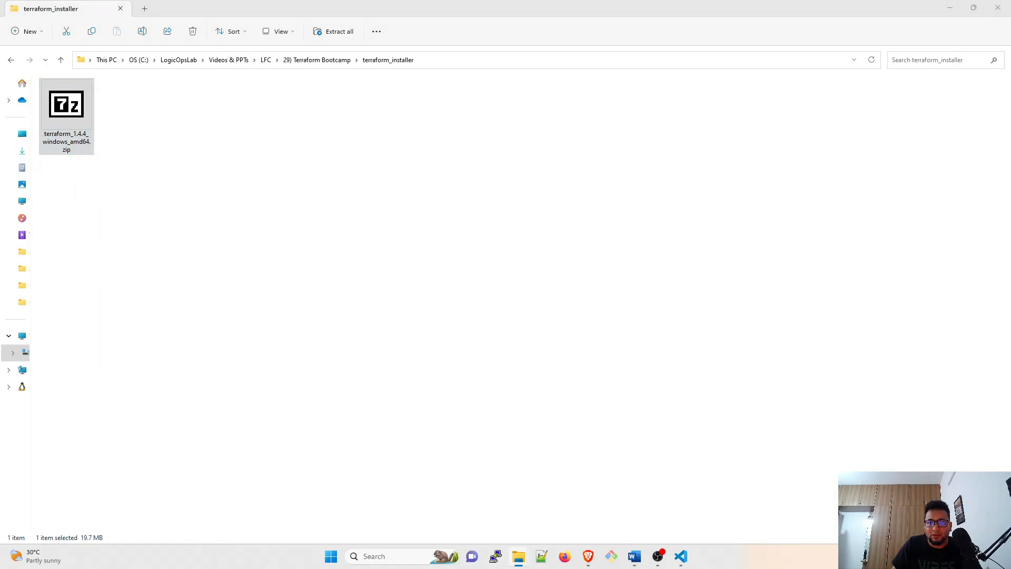
left_click(338, 31)
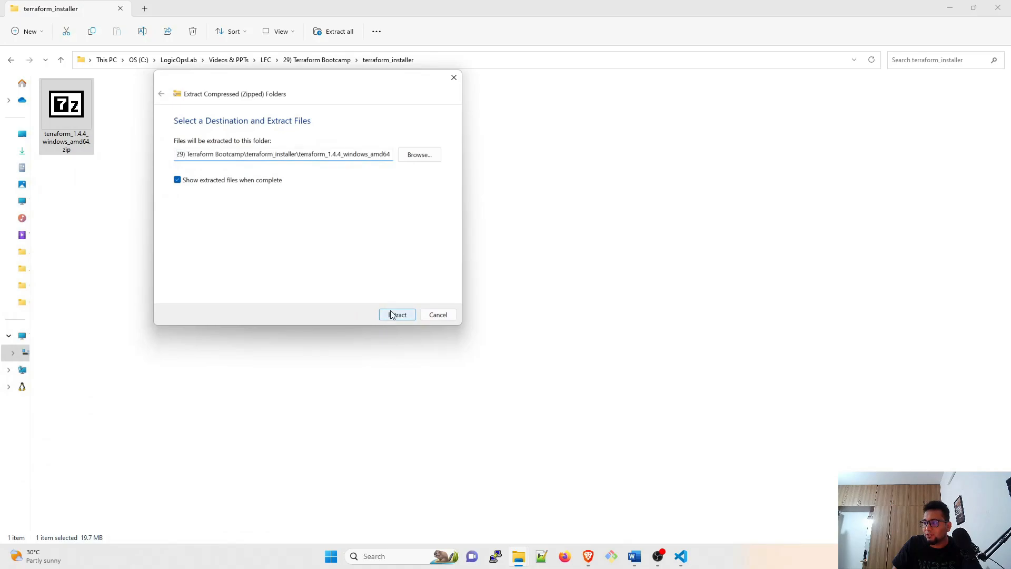
left_click(397, 314)
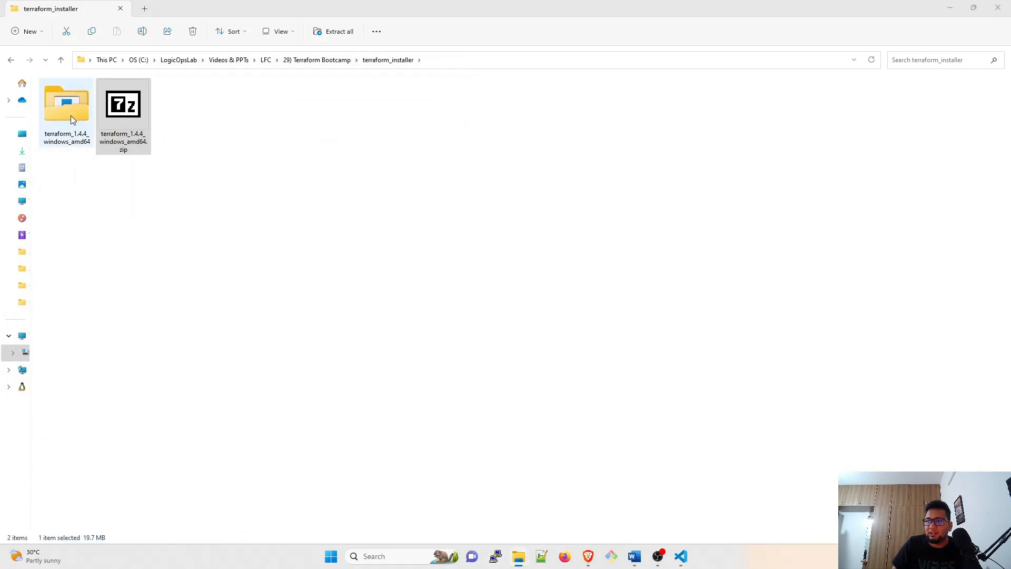
double_click(66, 103)
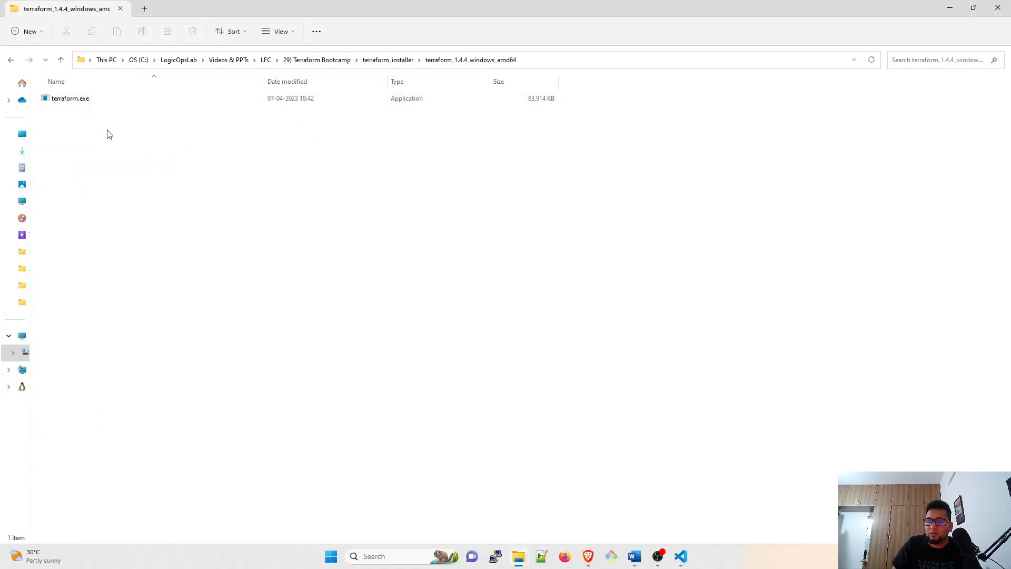
mouse_move(291, 51)
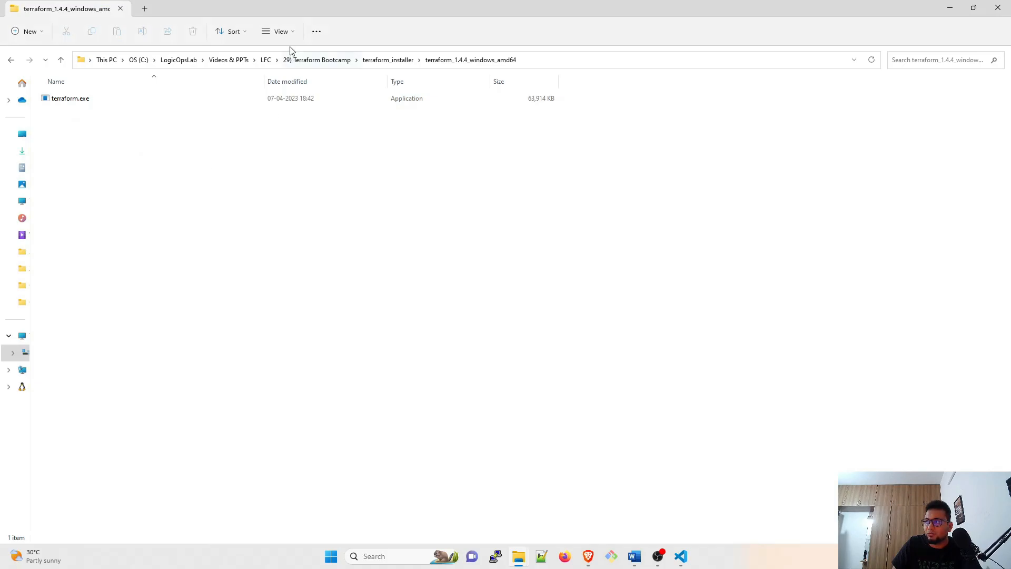
Find 'environm' in Windows search and launch Edit the system environment variables
left_click(280, 31)
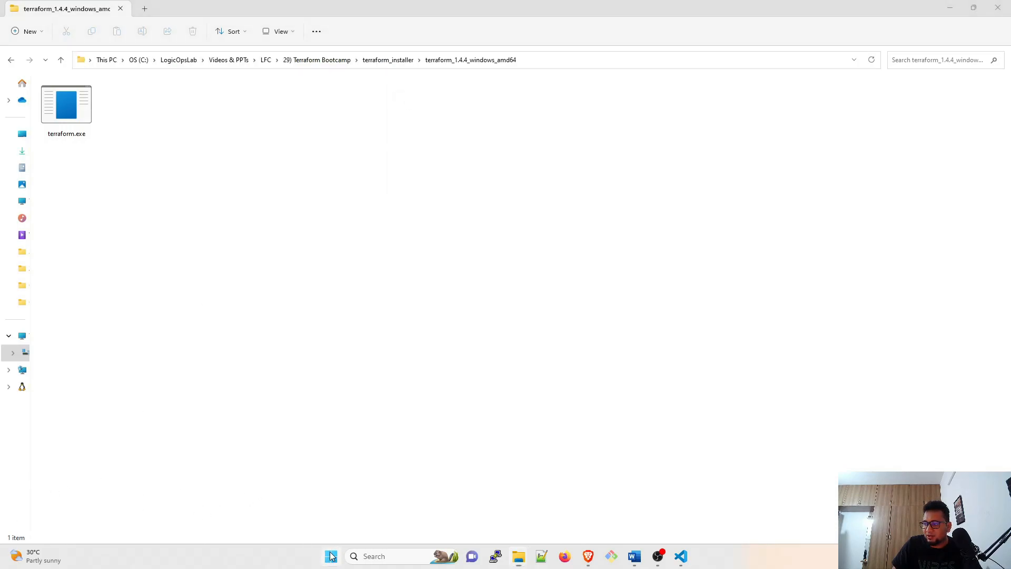
type("environ")
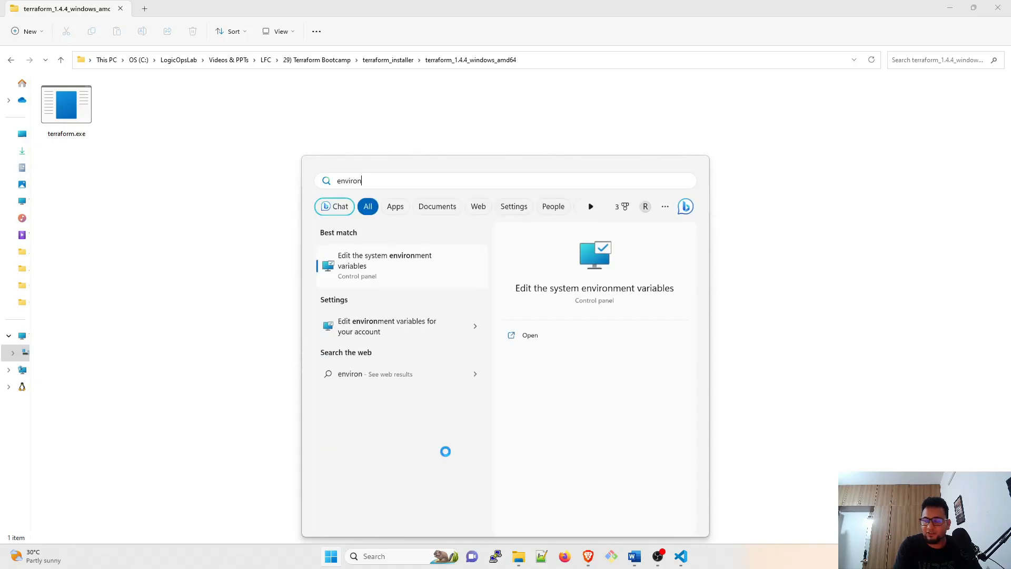
type("m")
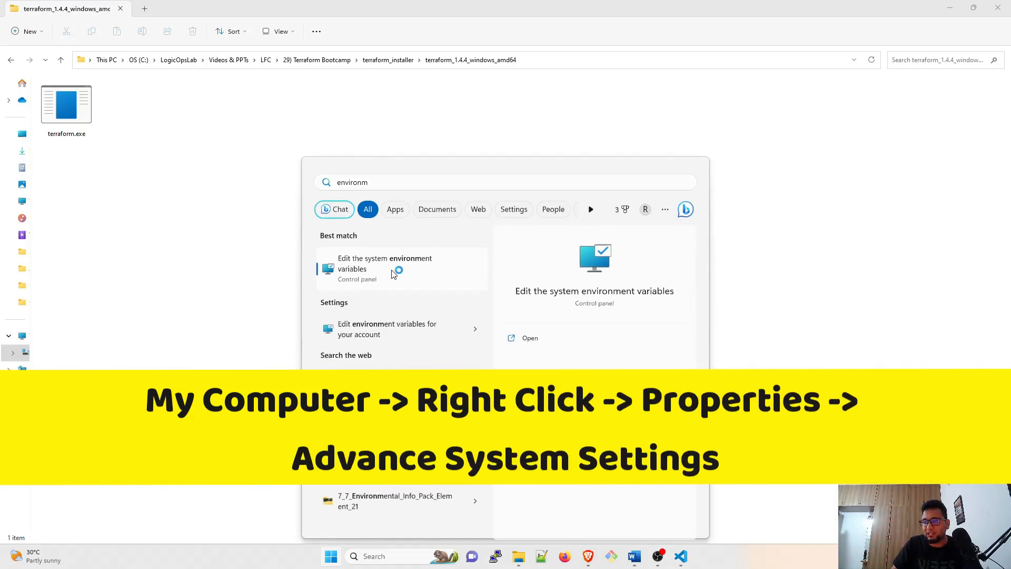
left_click(384, 263)
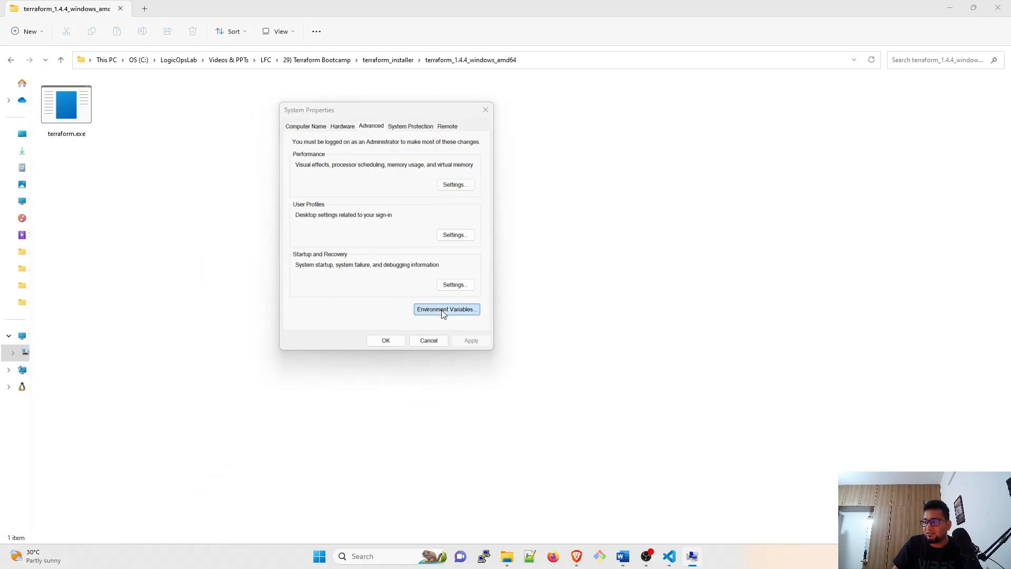
Add the terraform_1.4.4_windows_amd64 folder to the user Path and save with OK
left_click(444, 309)
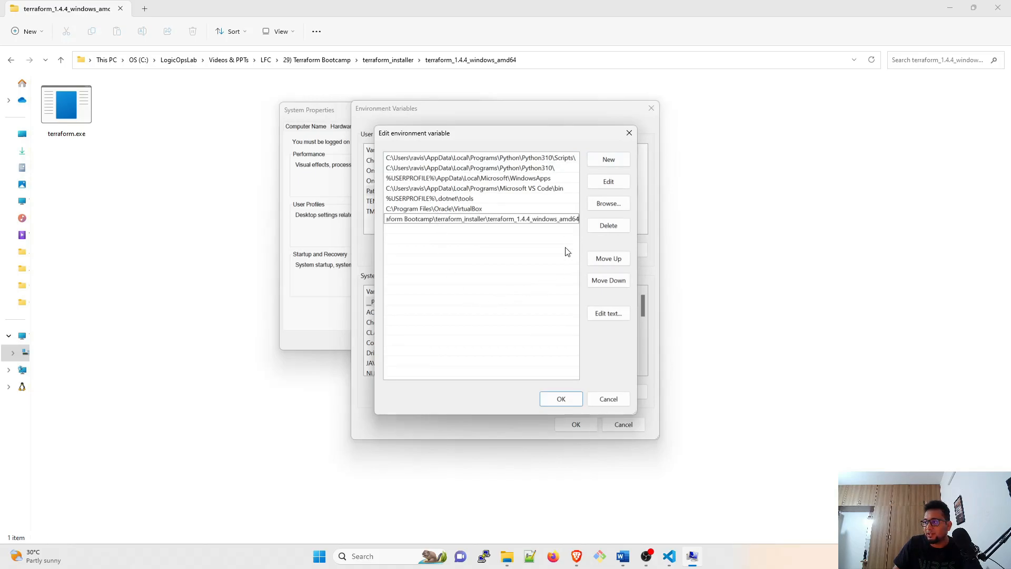
left_click(560, 398)
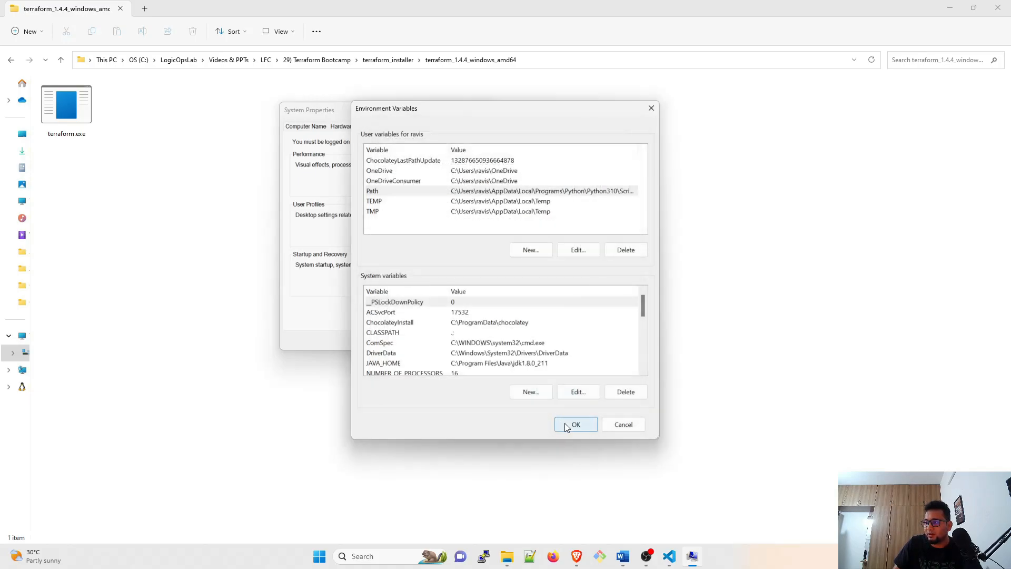
left_click(575, 424)
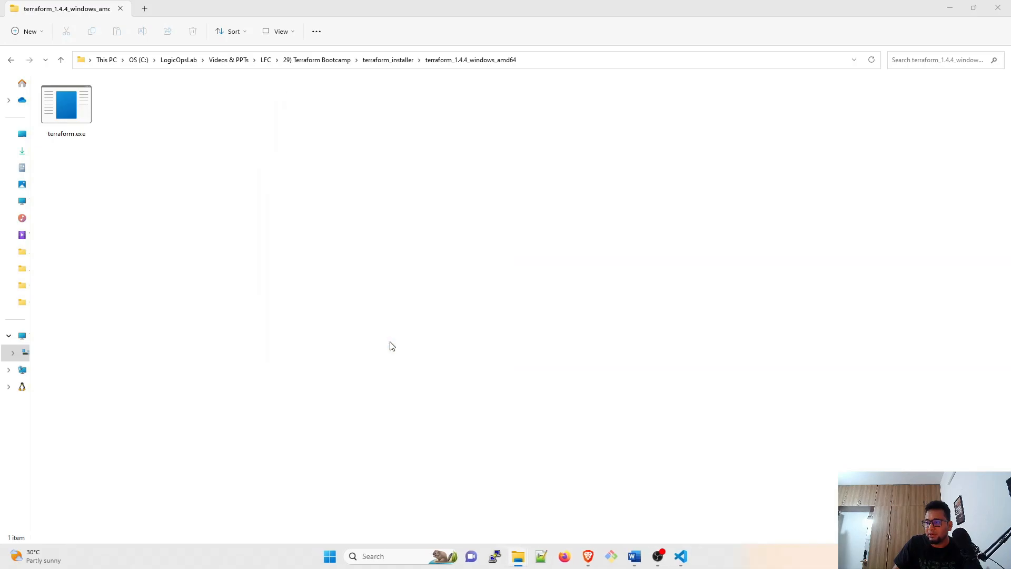
Run terraform --version in a PowerShell opened from the folder, confirming v1.4.4 on windows_amd64
right_click(392, 345)
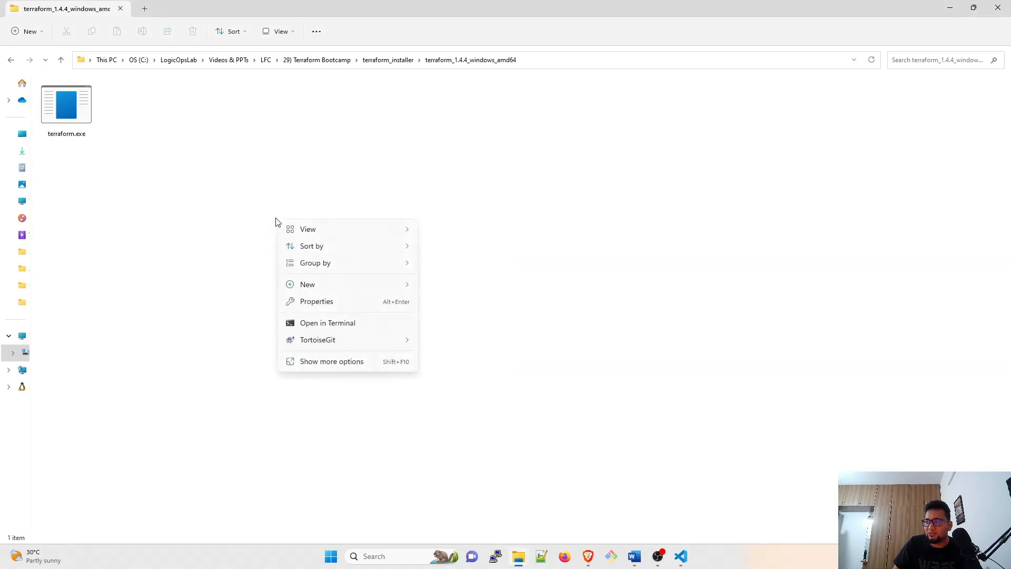
left_click(316, 325)
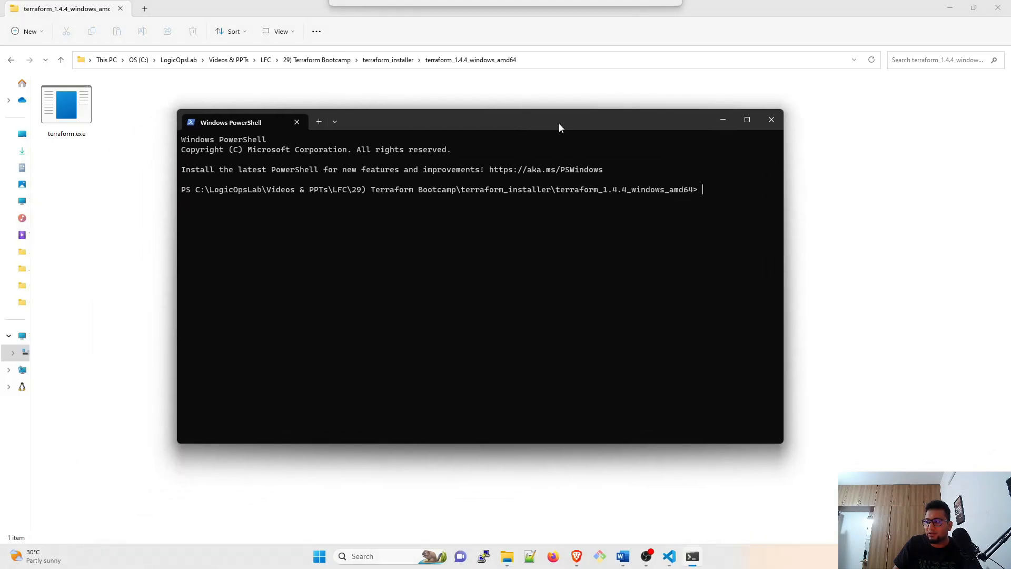
mouse_move(404, 338)
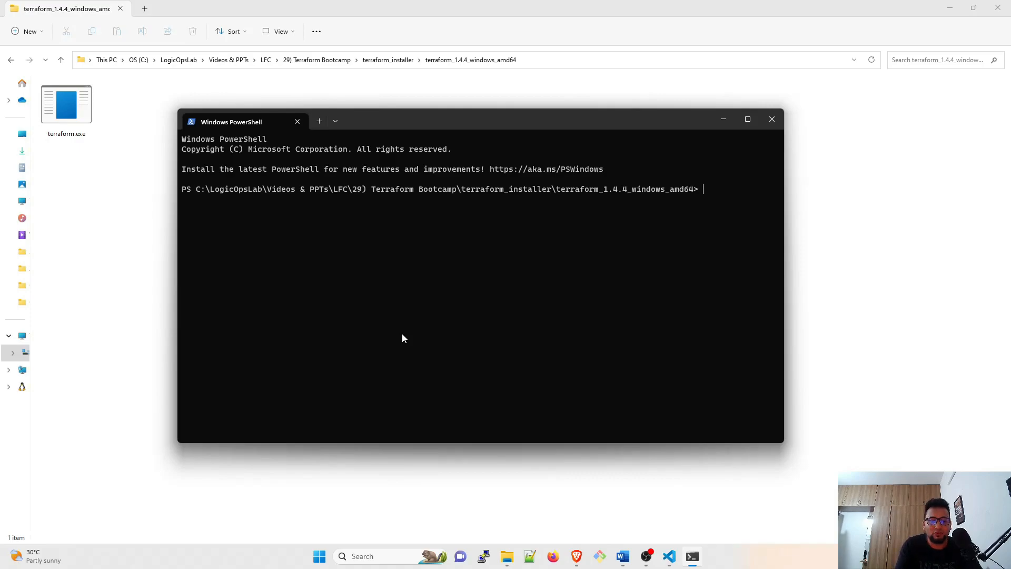
type("terraform")
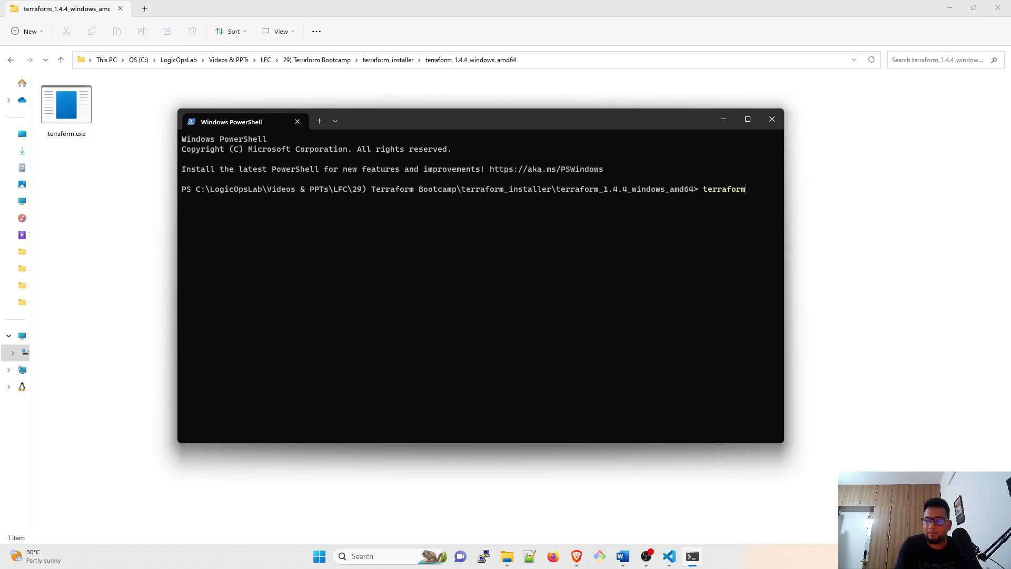
type("--")
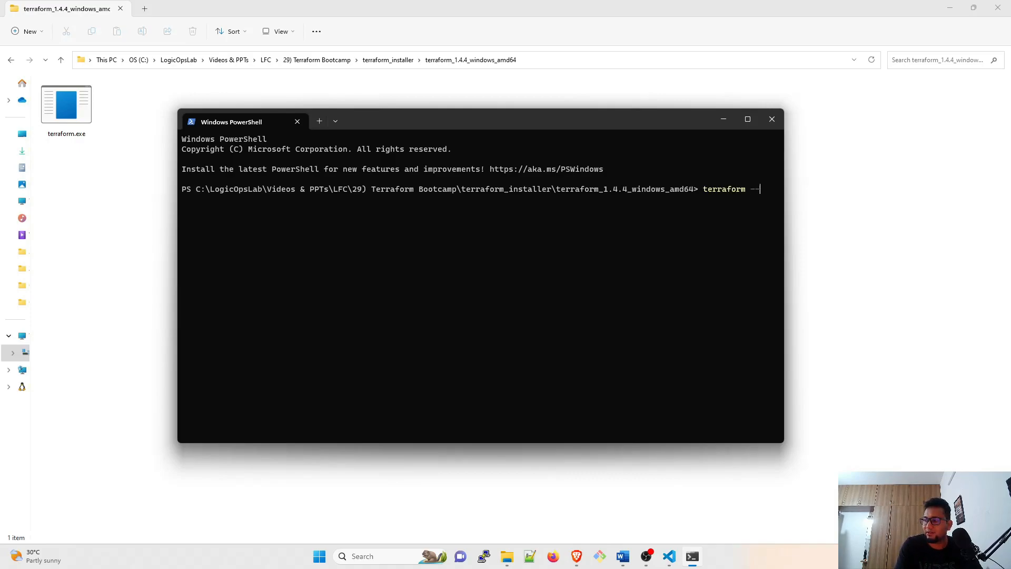
type("version")
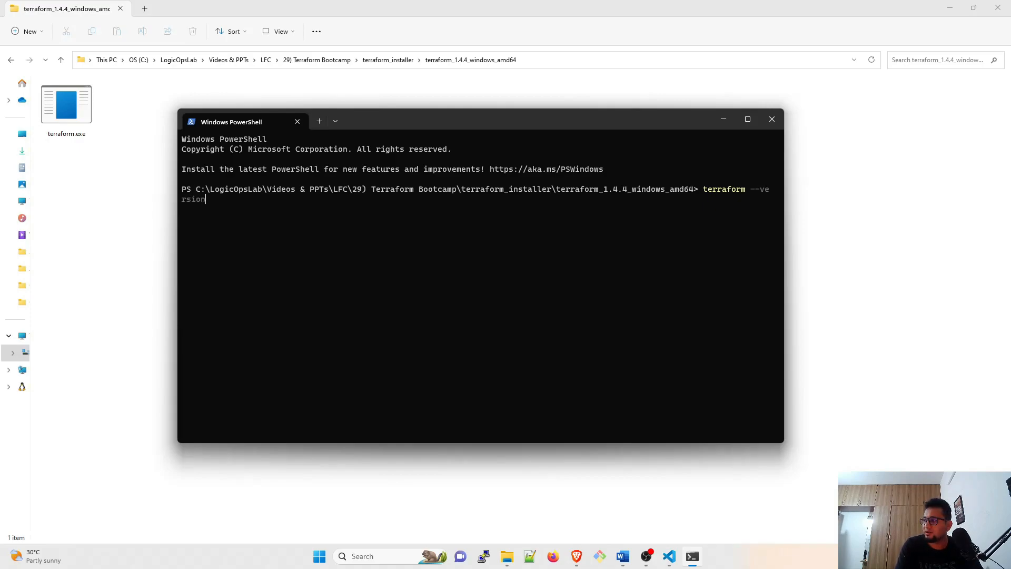
key("Return")
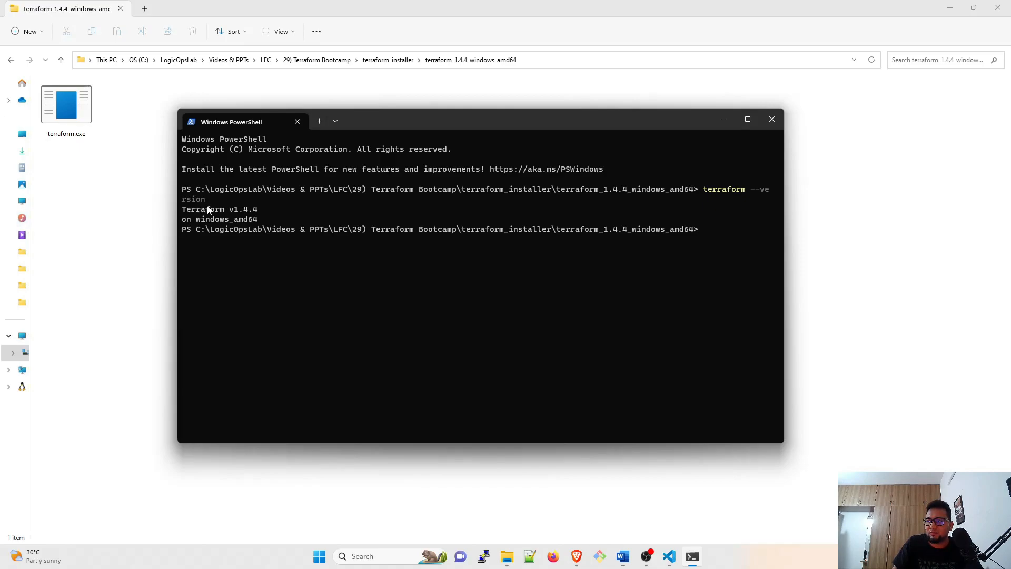
mouse_move(266, 297)
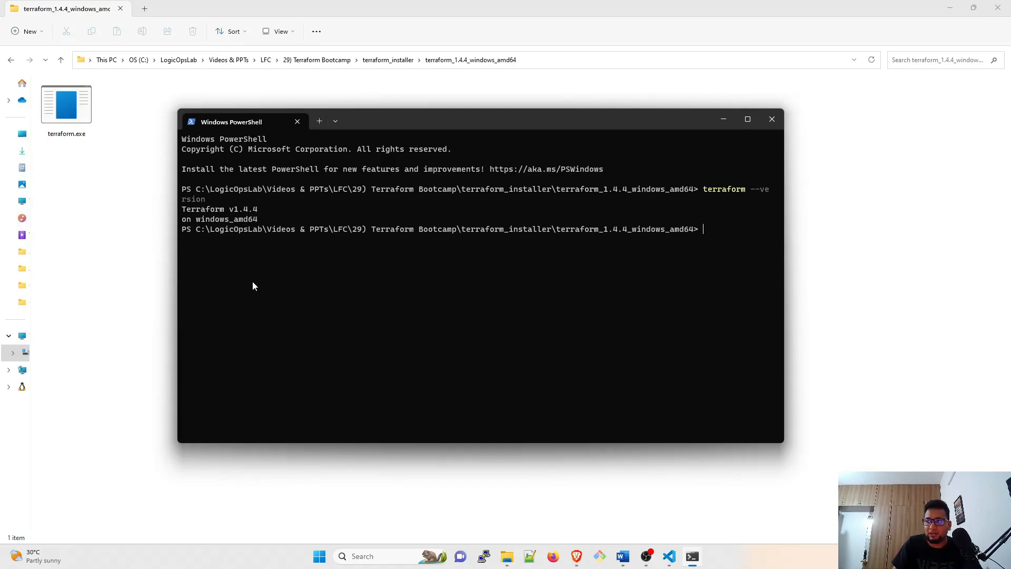
mouse_move(118, 177)
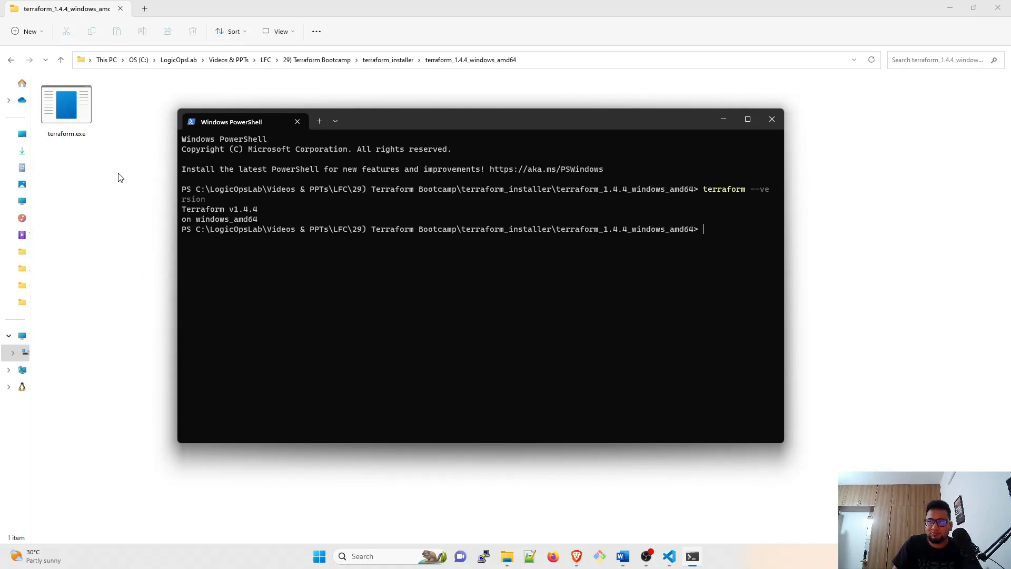
left_click(770, 119)
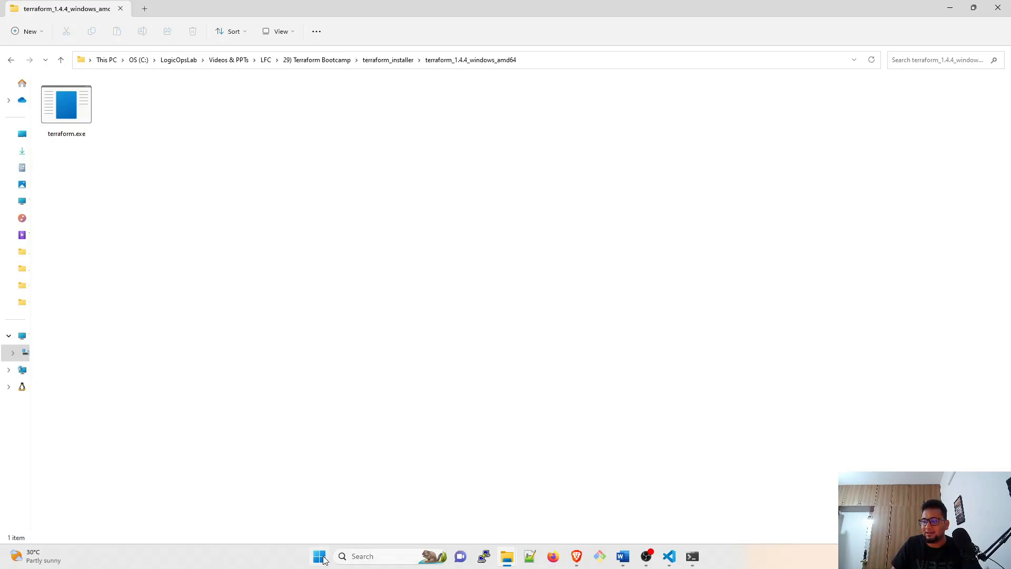
Run terraform --version in a fresh Command Prompt, again reporting v1.4.4 on windows_amd64
left_click(319, 556)
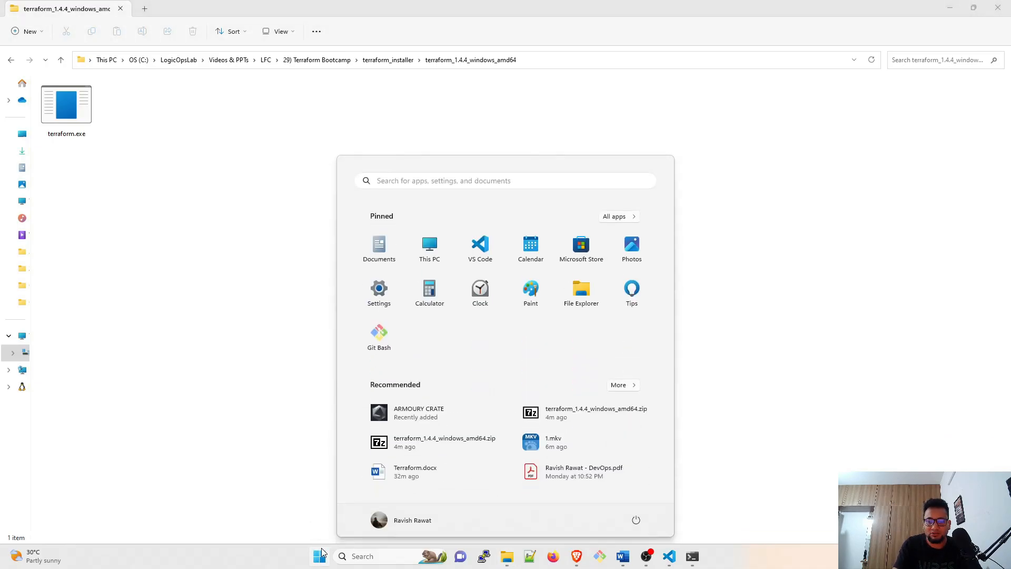
left_click(318, 555)
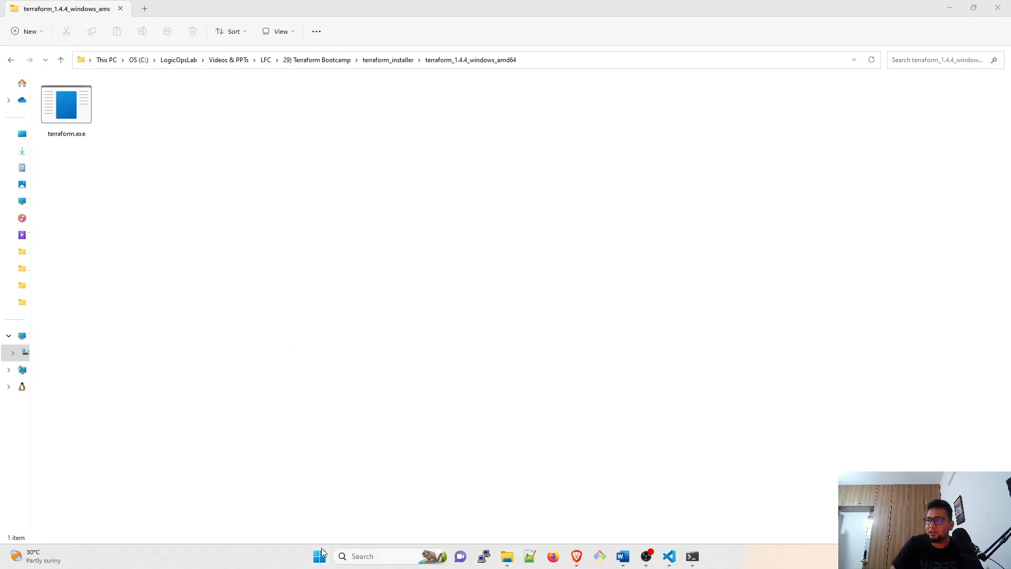
left_click(691, 556)
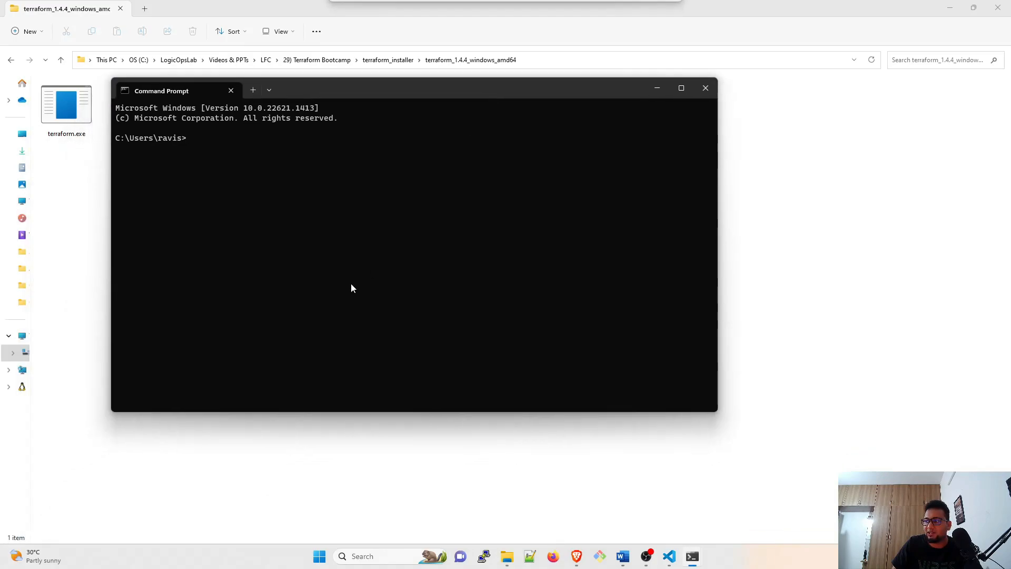
type("terraf")
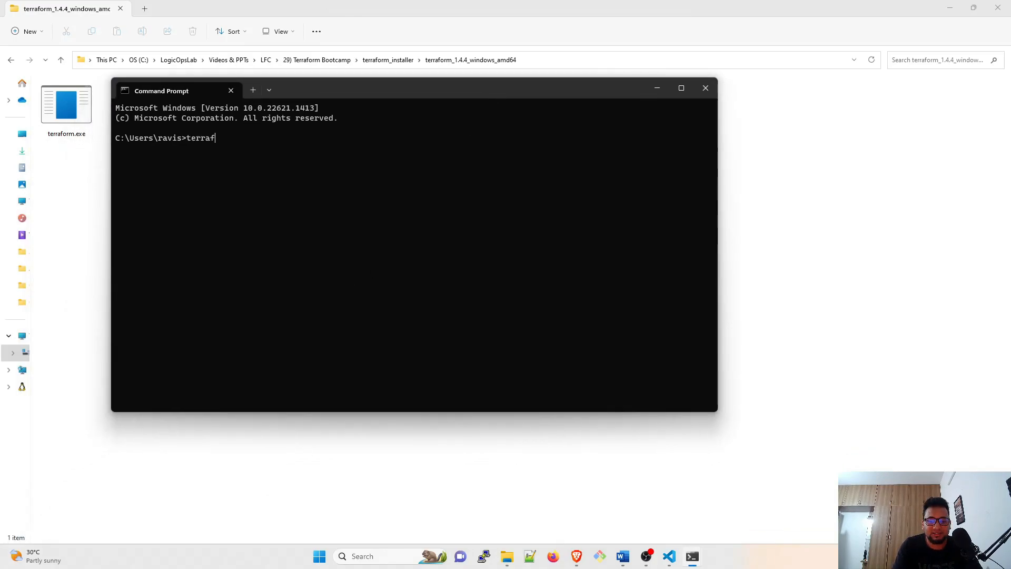
type("orm --versio")
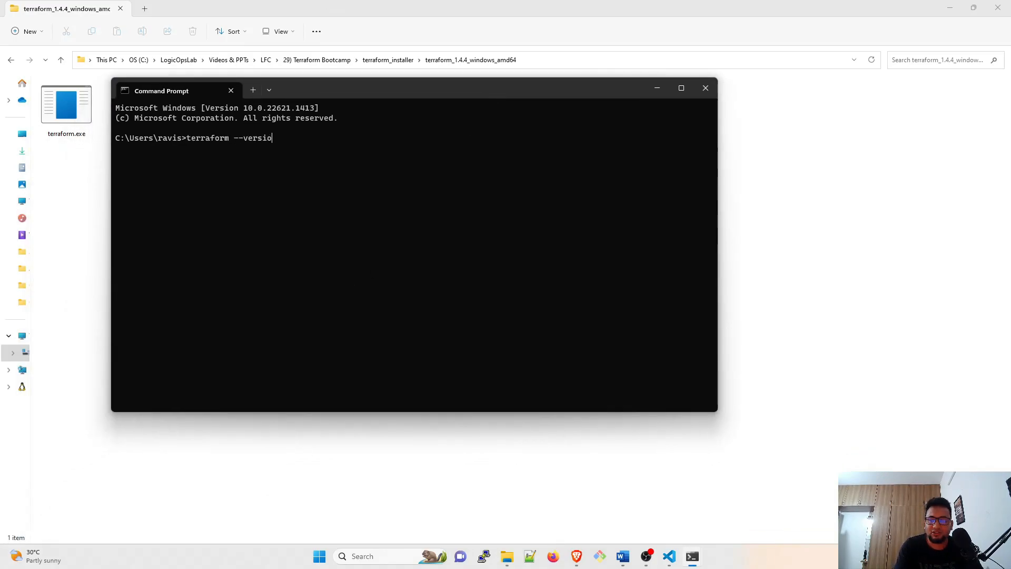
key("Return")
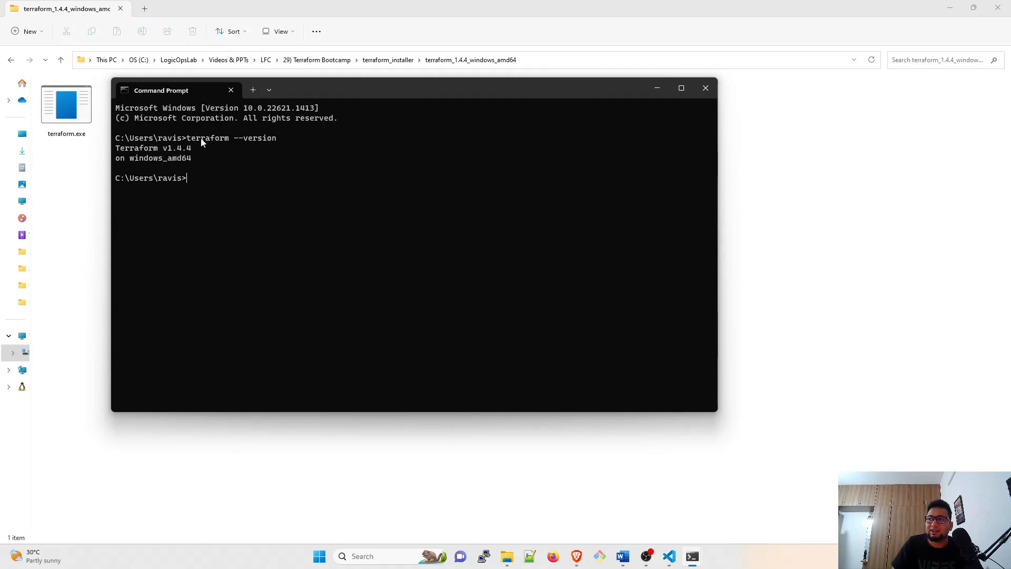
mouse_move(172, 215)
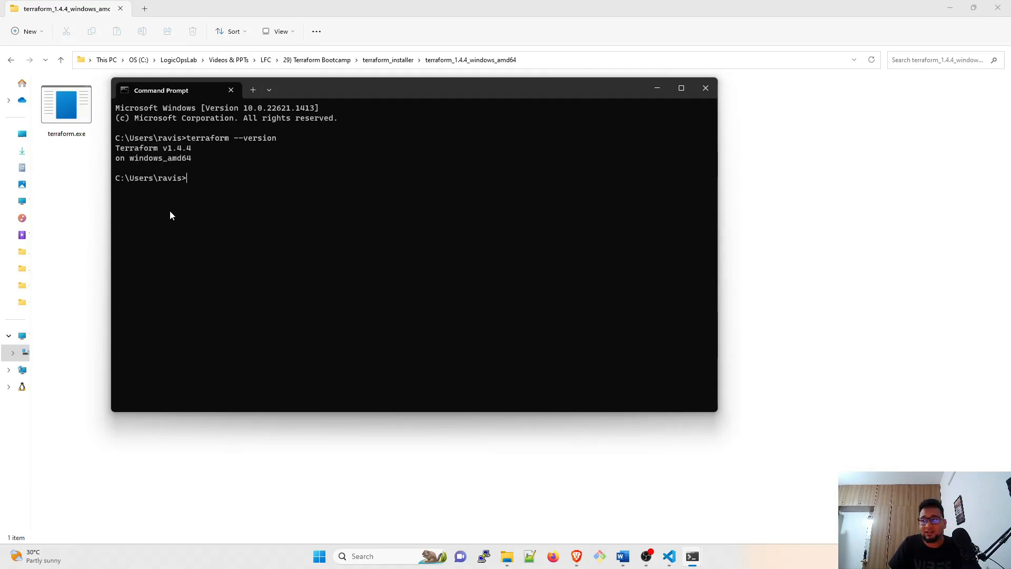
mouse_move(212, 272)
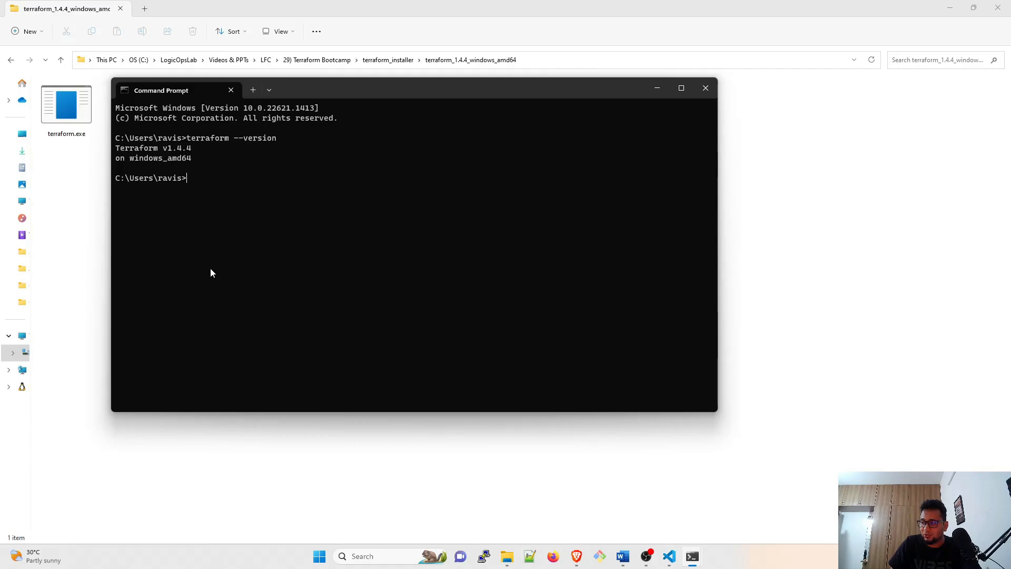
mouse_move(499, 452)
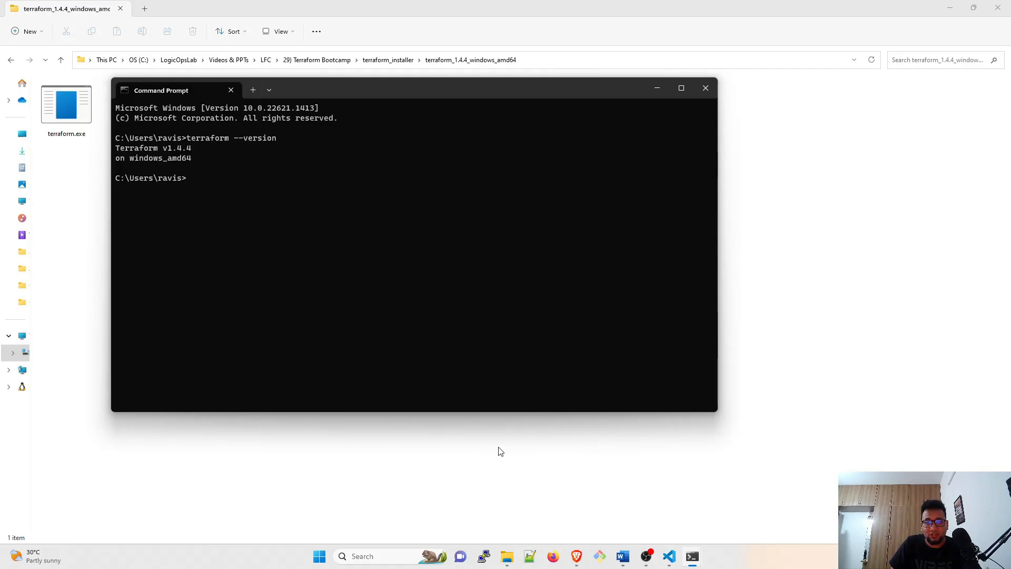
mouse_move(693, 512)
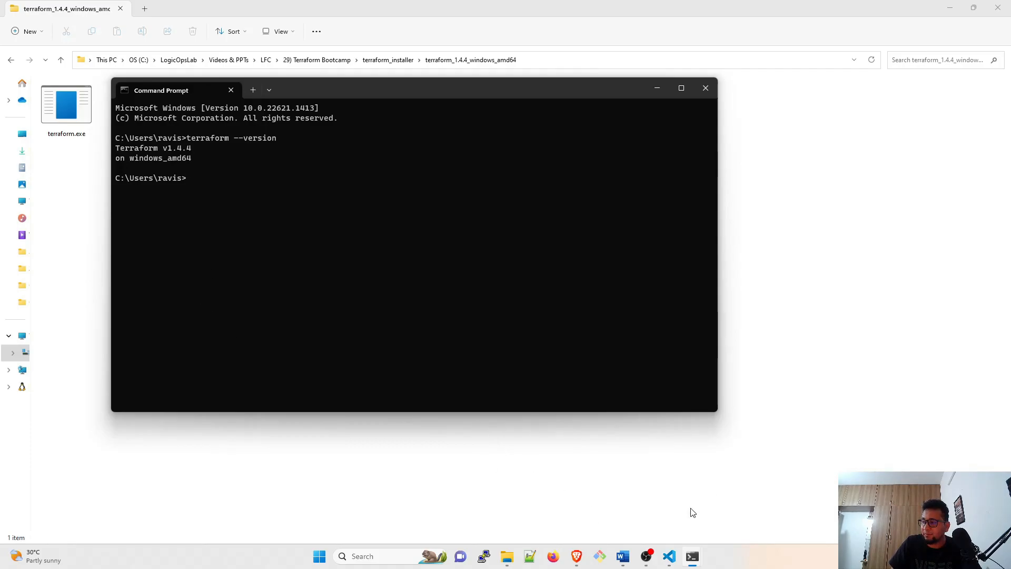
Start a new Command Prompt terminal in VS Code from the shell profile list
left_click(669, 556)
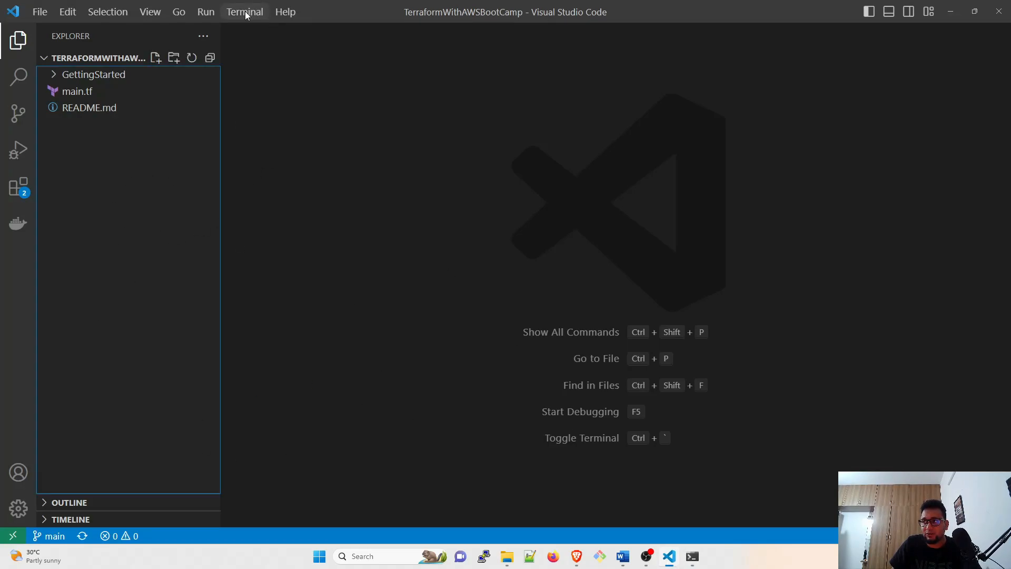
left_click(244, 11)
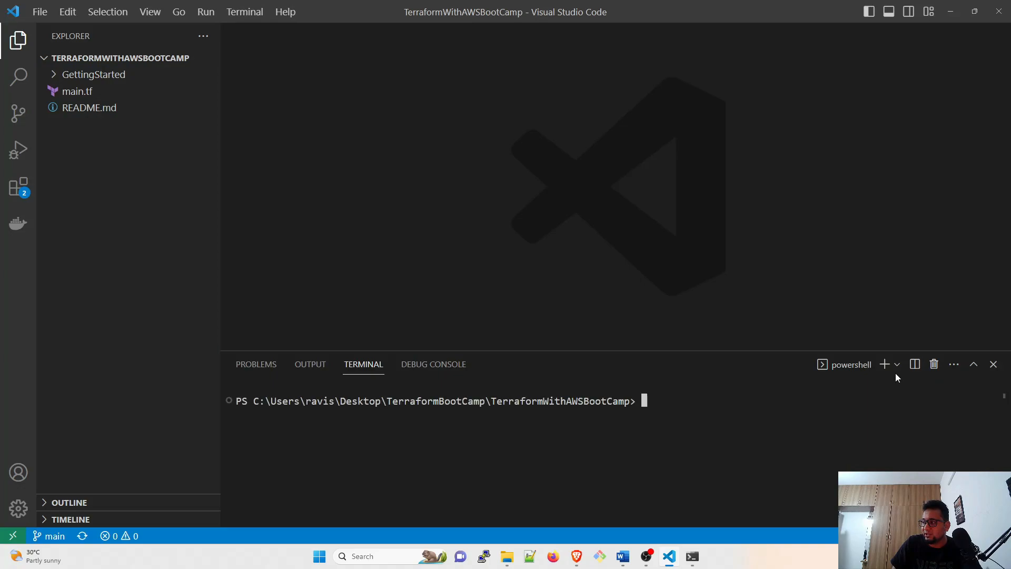
left_click(896, 364)
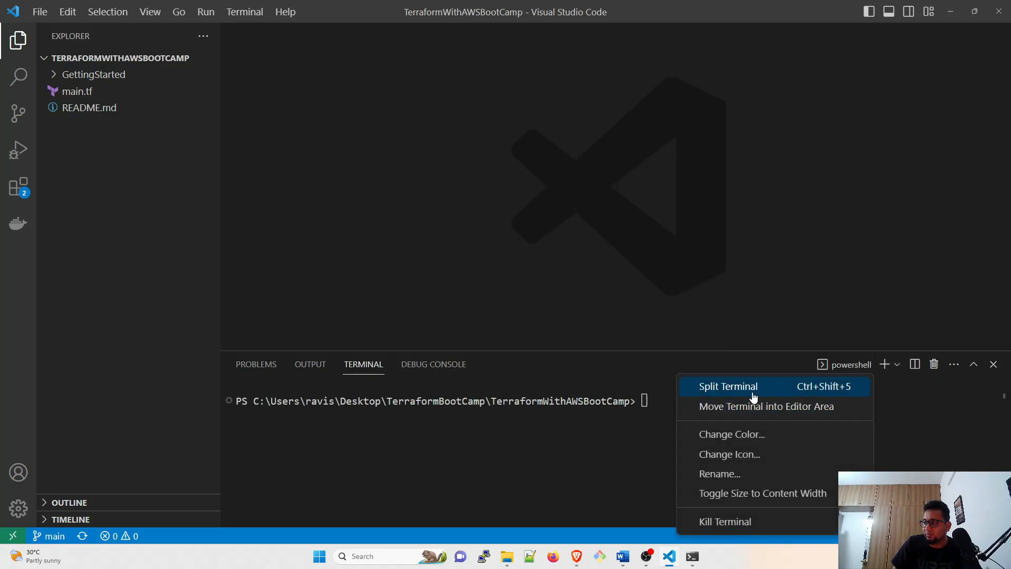
left_click(896, 364)
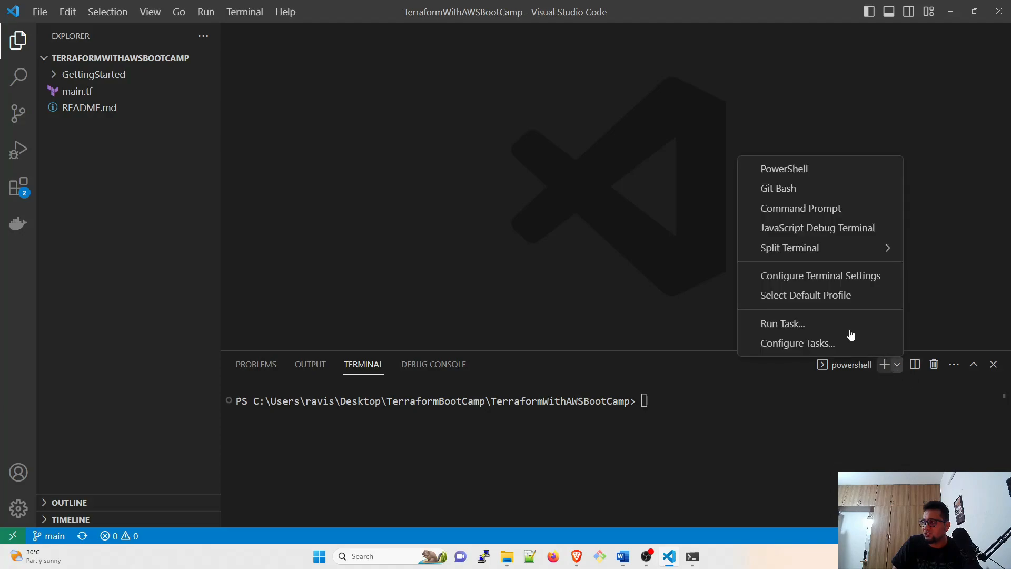
mouse_move(800, 208)
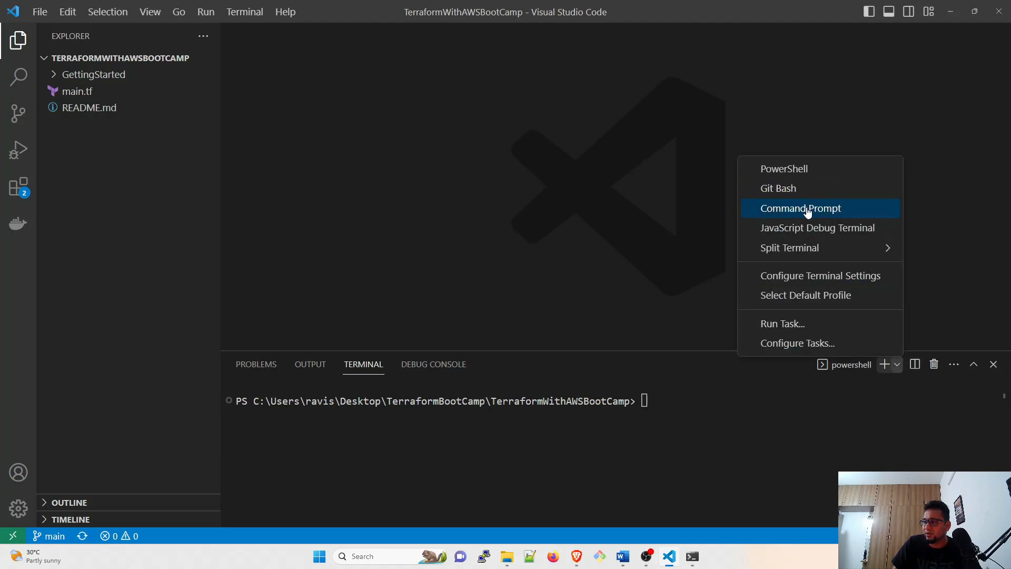
left_click(800, 208)
type("gi")
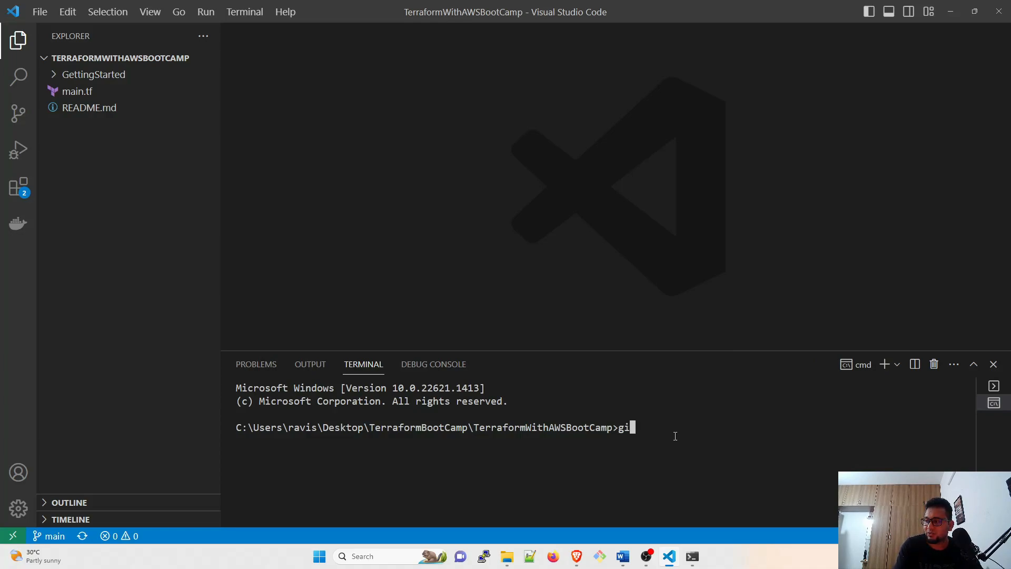
Run terraform --version there, which reports terraform is not recognized
type("terr")
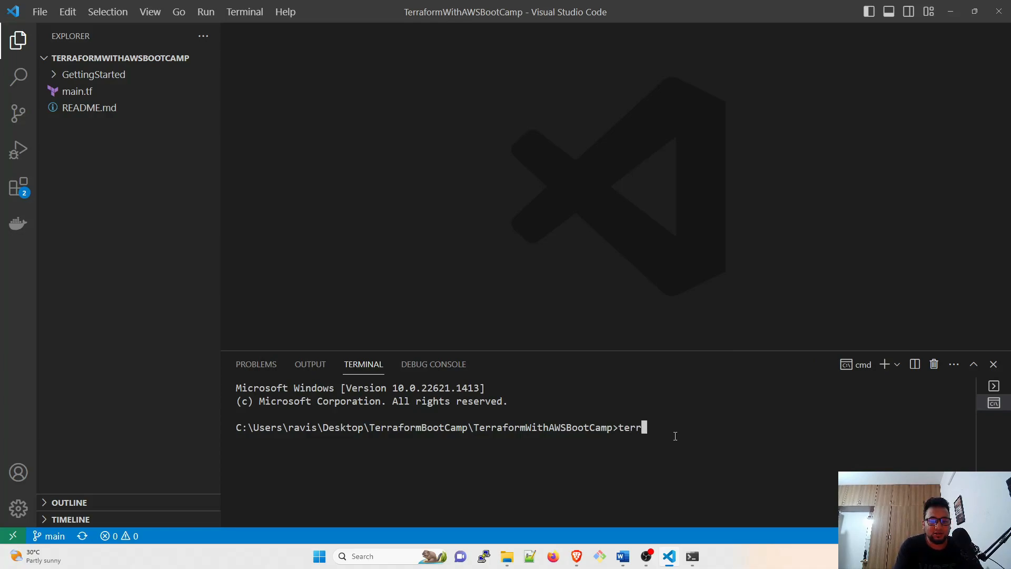
type("aform --ve")
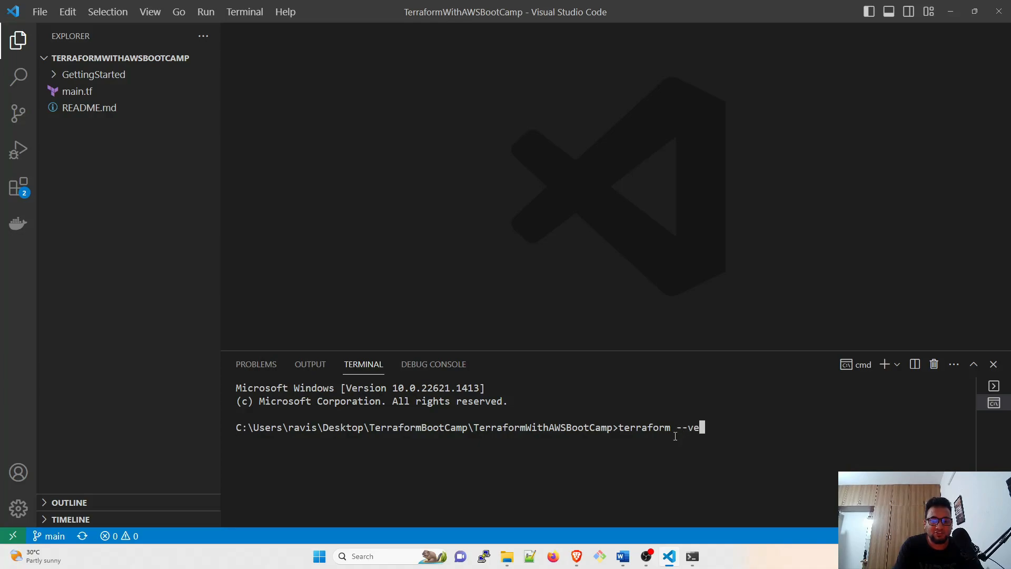
key("Return")
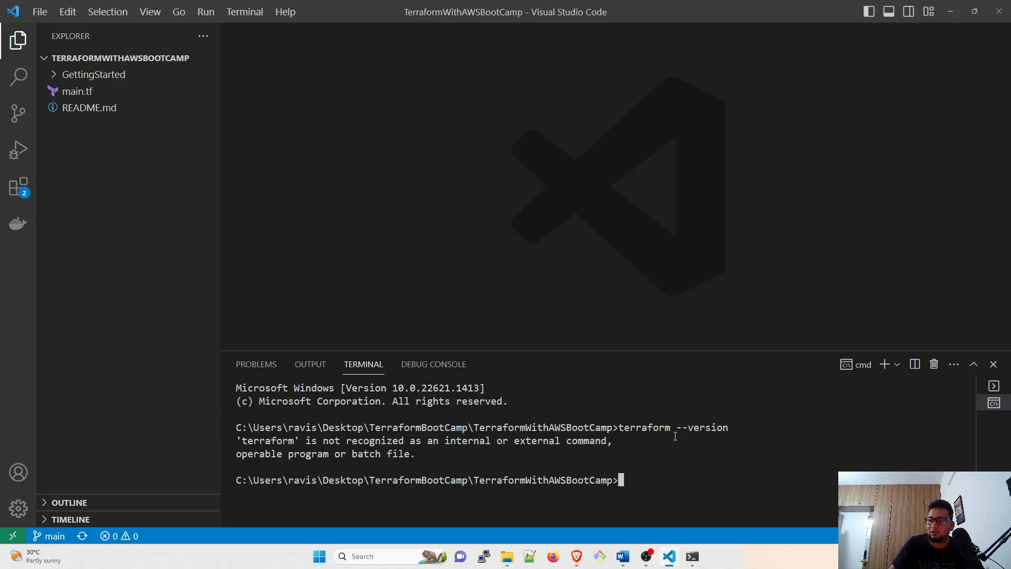
mouse_move(663, 460)
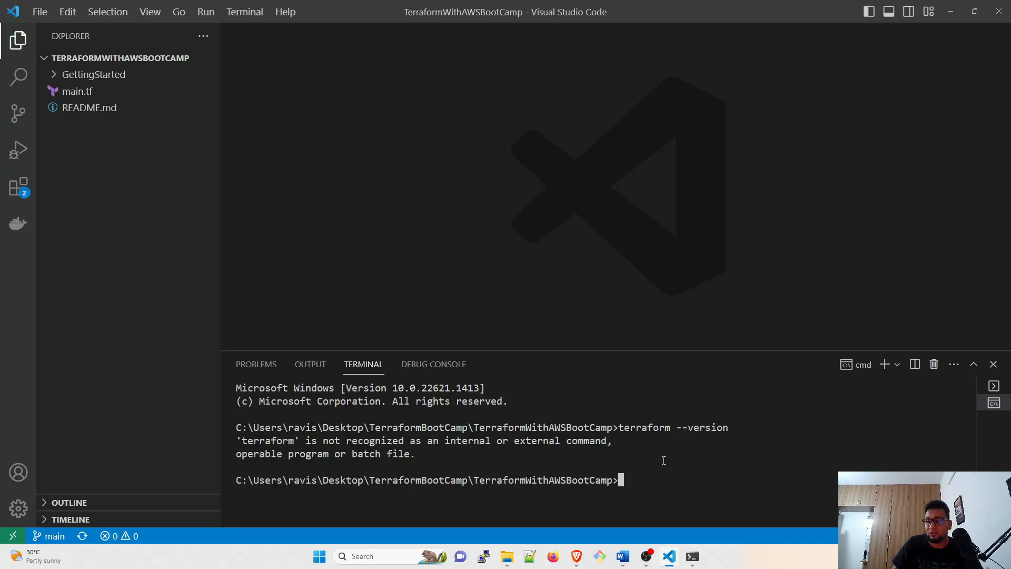
mouse_move(438, 456)
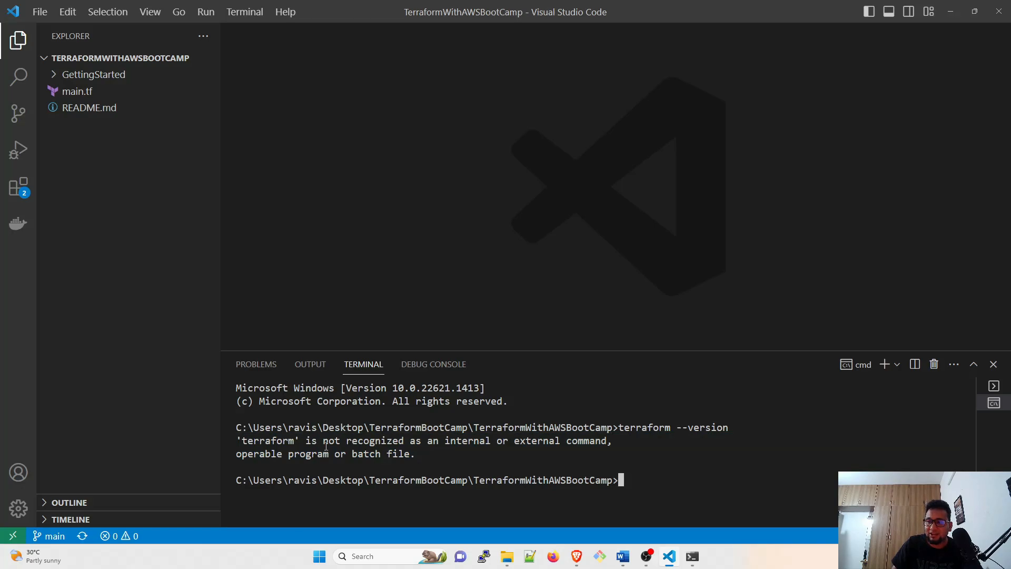
mouse_move(999, 12)
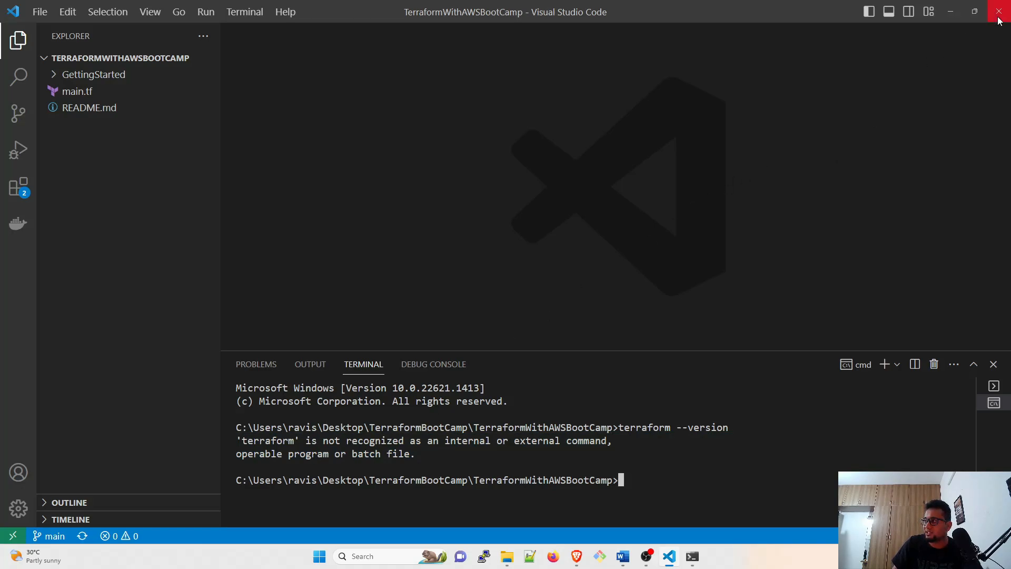
Restart VS Code, start a new integrated terminal and dismiss the WSL notification
left_click(998, 12)
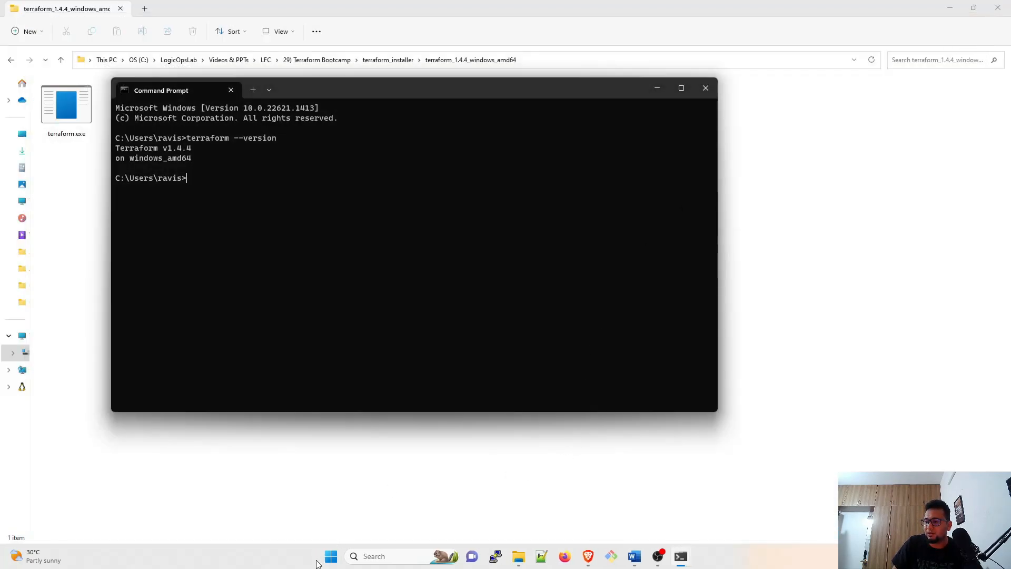
left_click(330, 556)
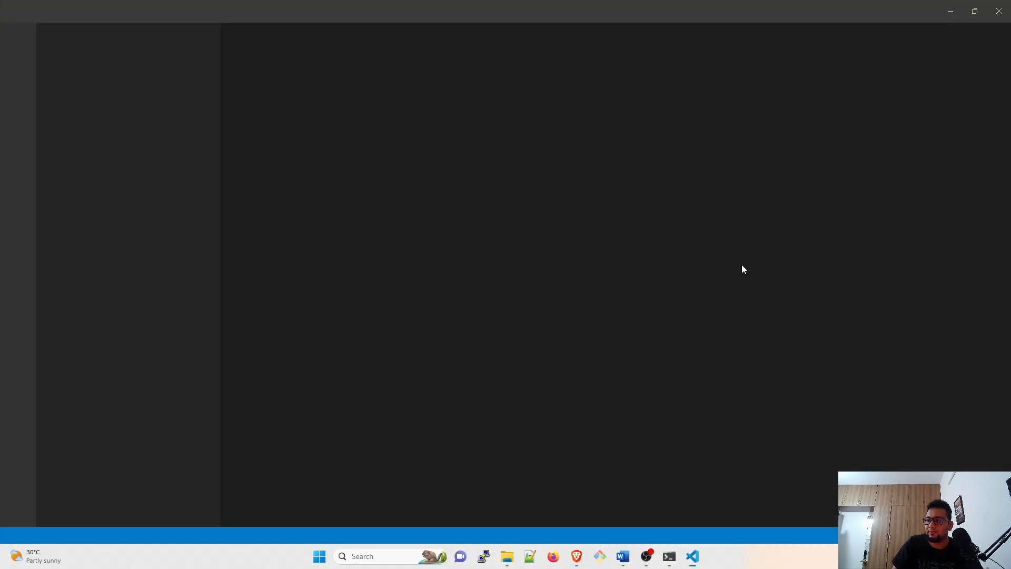
left_click(691, 555)
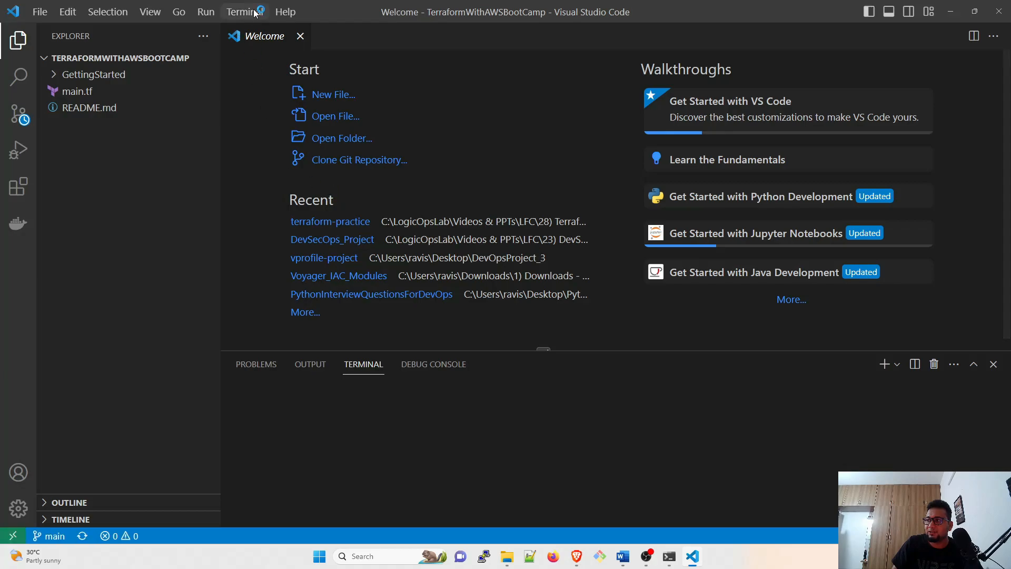
left_click(243, 12)
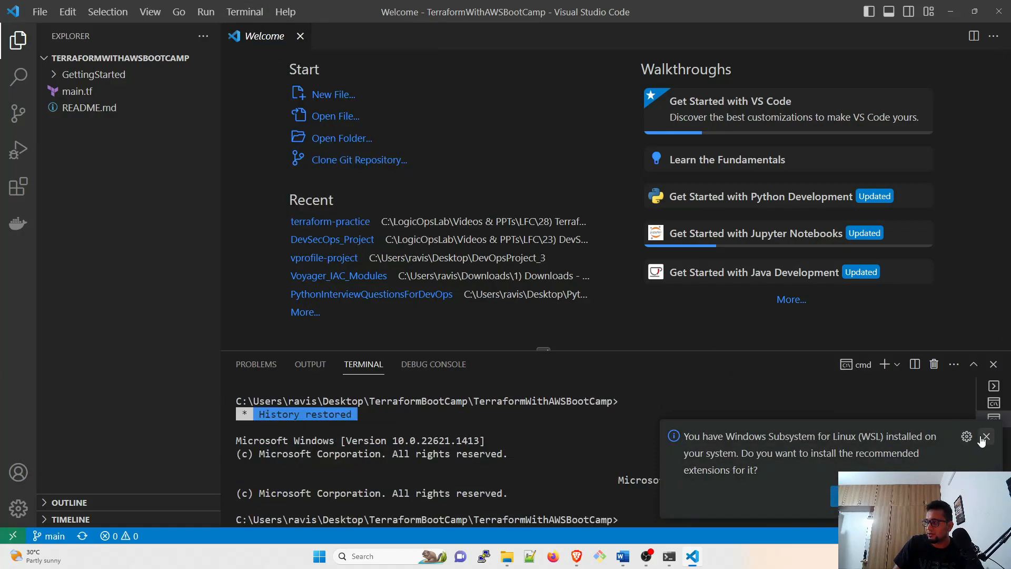
left_click(986, 436)
type("c")
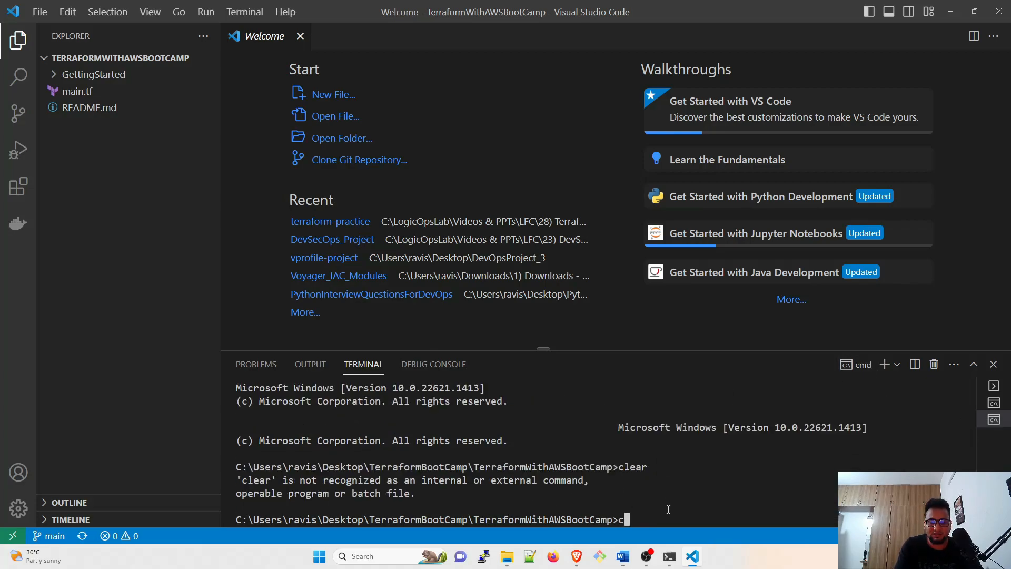
Run terraform --version, now reporting Terraform v1.4.4 on windows_amd64
type("terra")
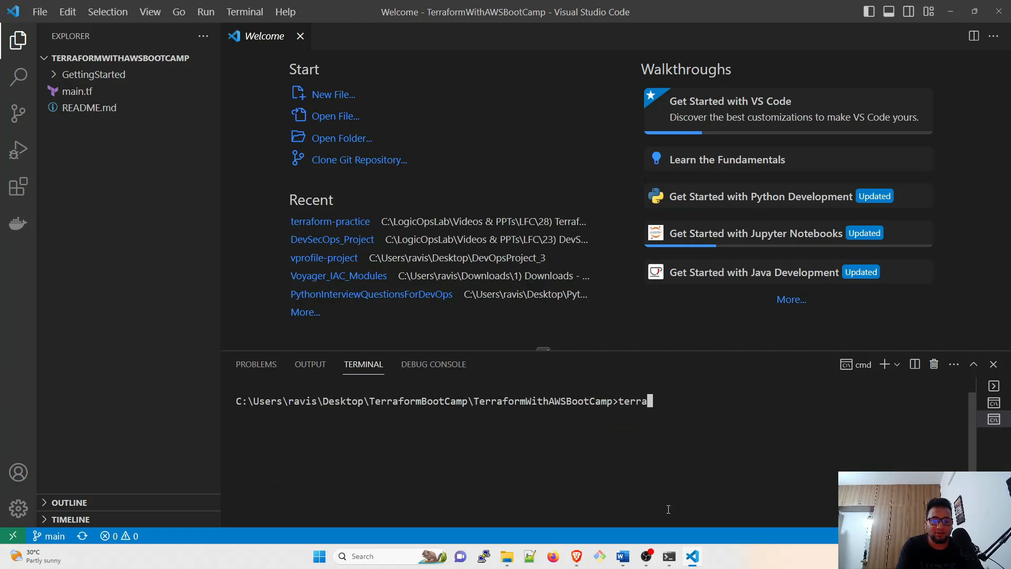
type("form --")
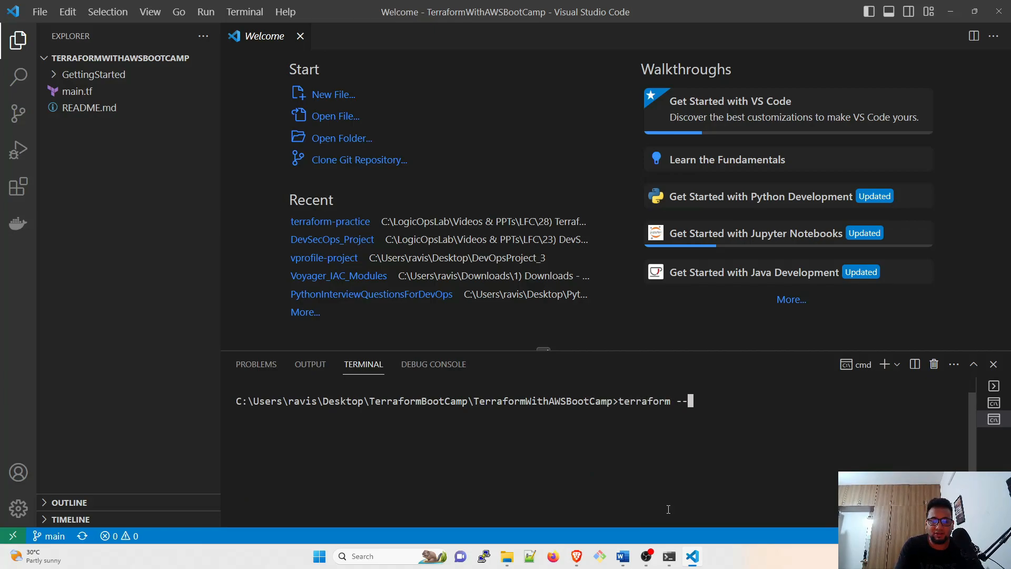
key("Return")
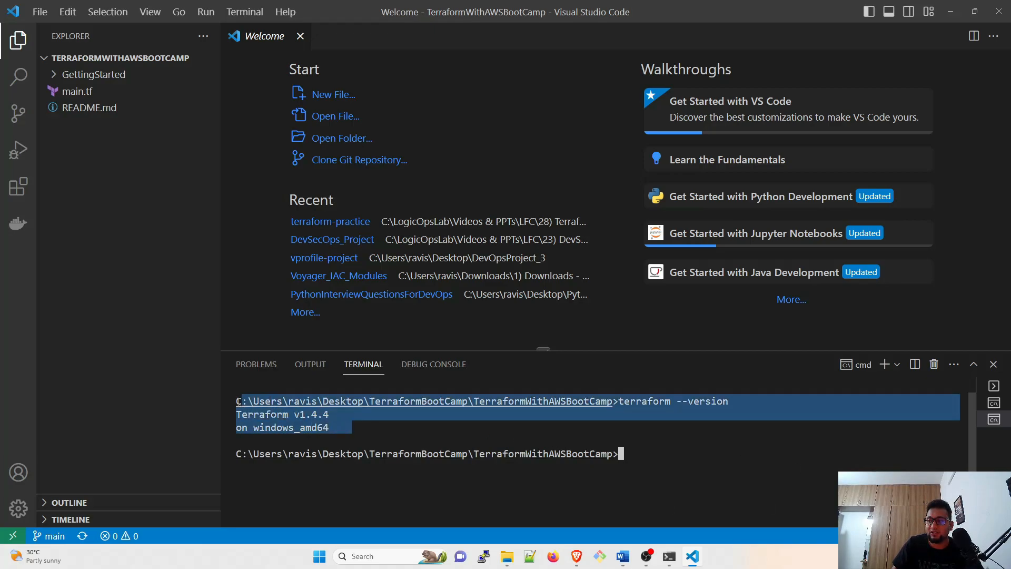
left_click(357, 429)
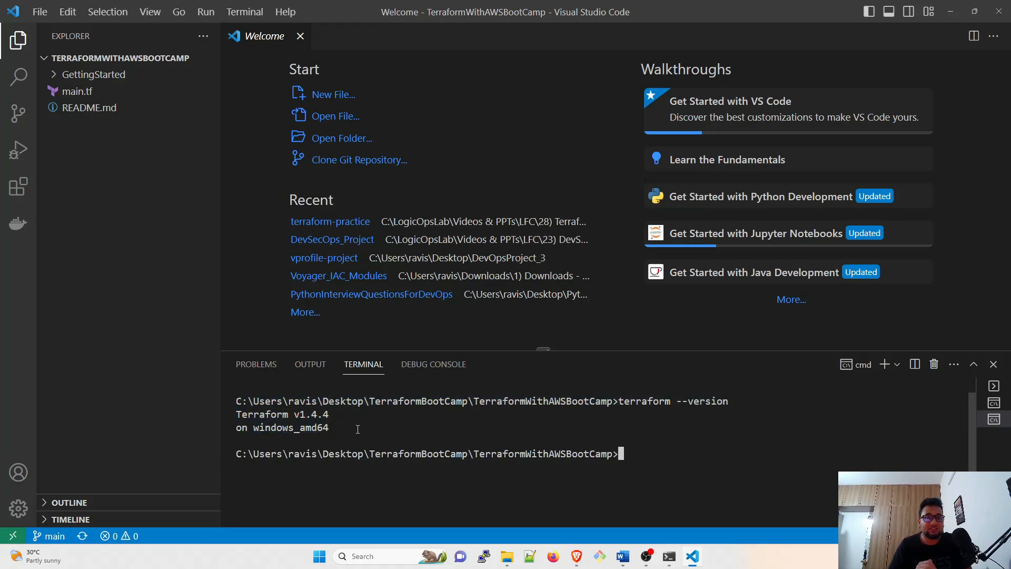